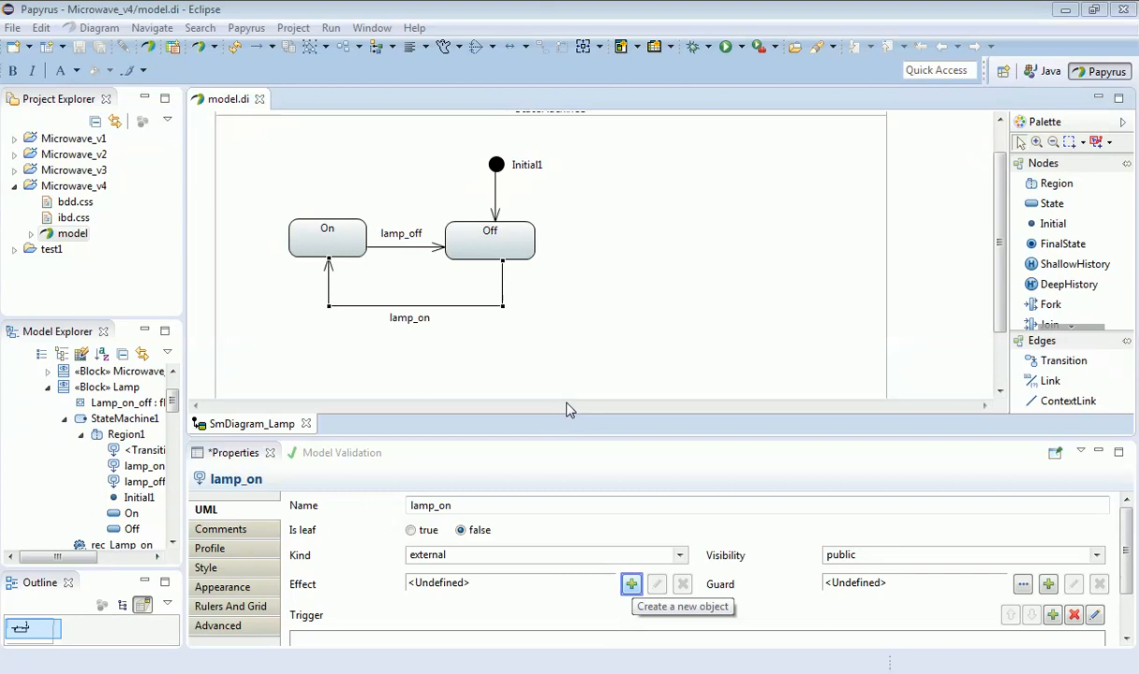
pyautogui.moveTo(624, 557)
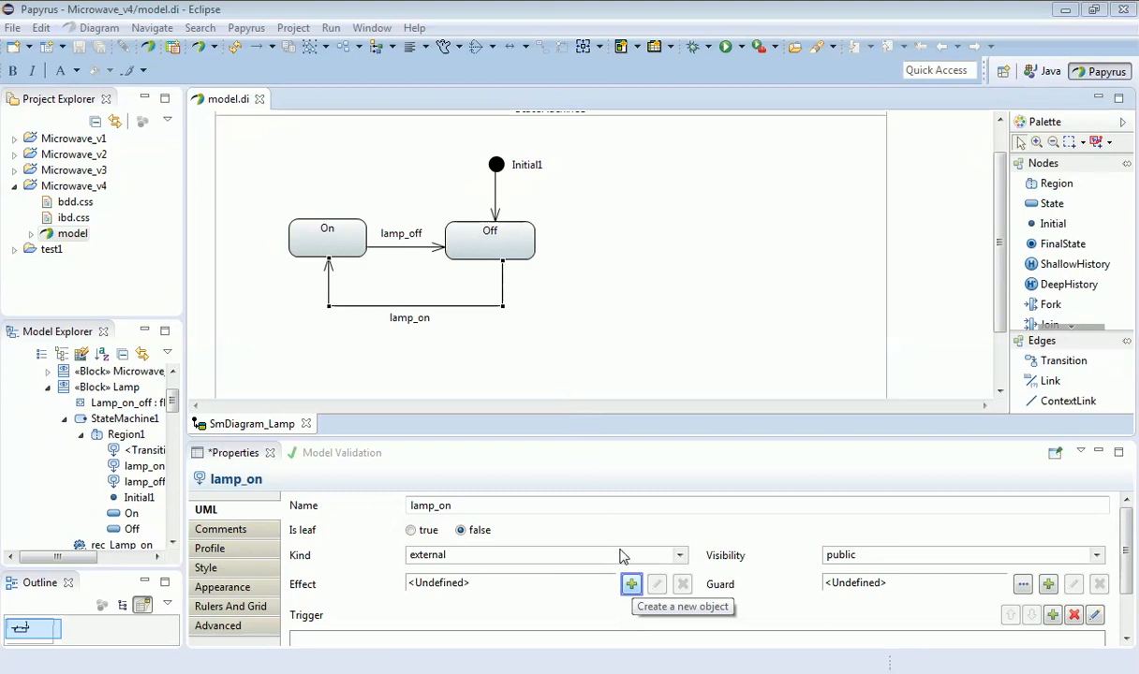
# Step: Start a new effect on the lamp_on transition to list the available behaviour kinds
pyautogui.click(631, 584)
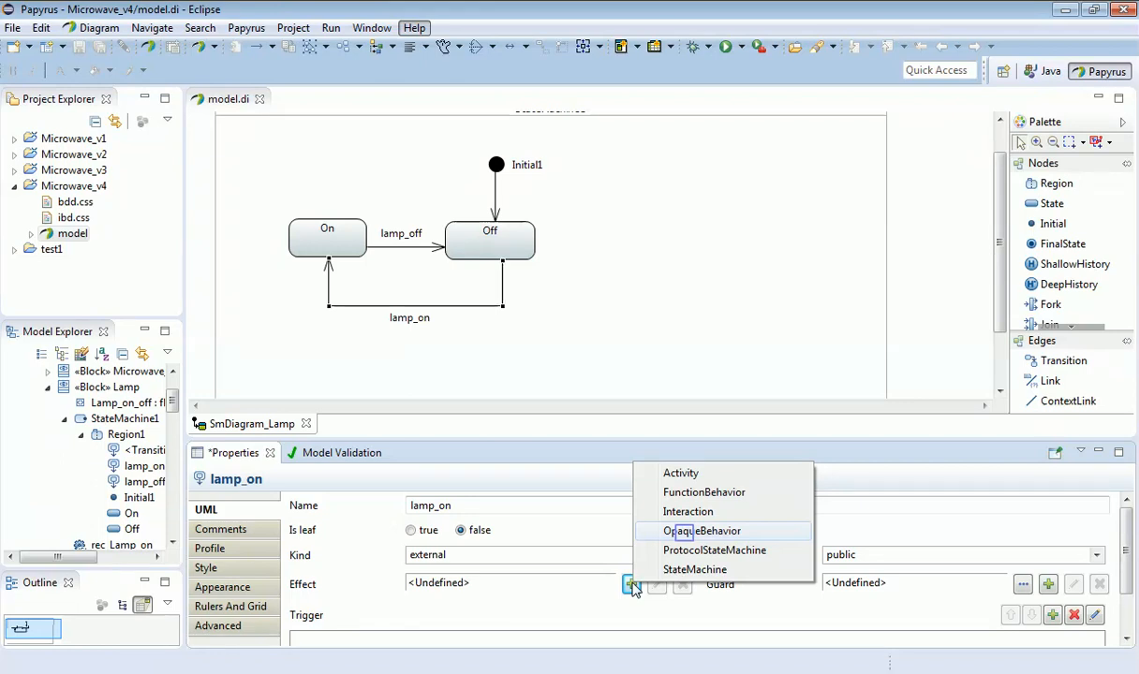
pyautogui.moveTo(657, 571)
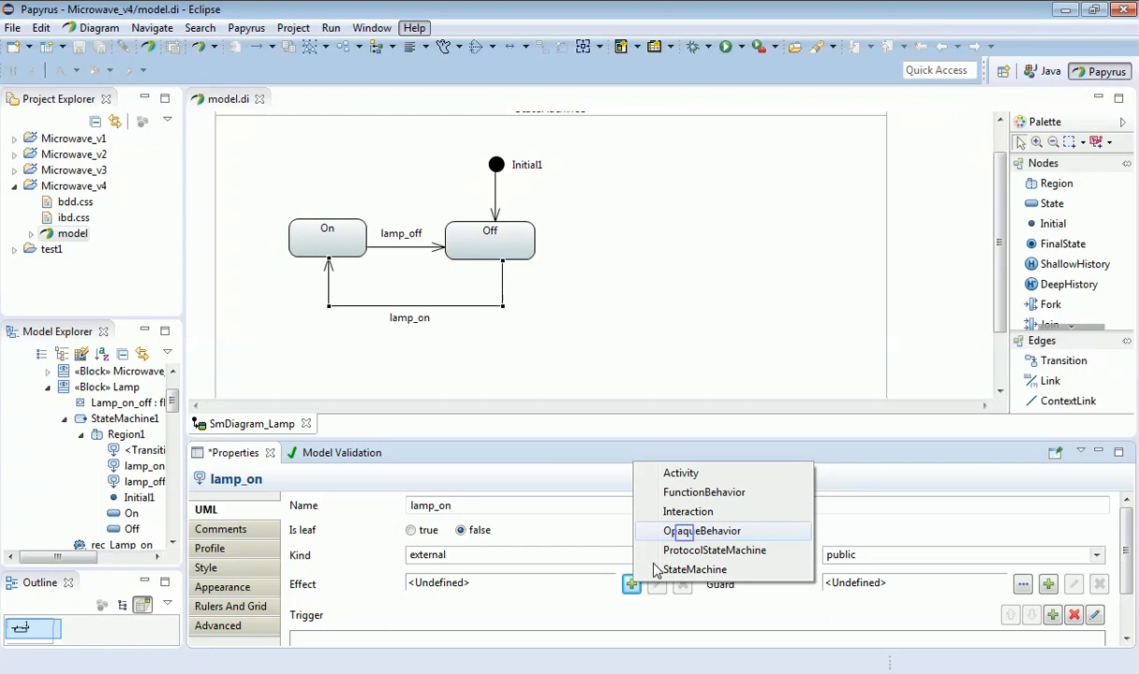
# Step: Make the lamp_on effect an OpaqueBehavior and name it board_support.lamp_on
pyautogui.click(705, 532)
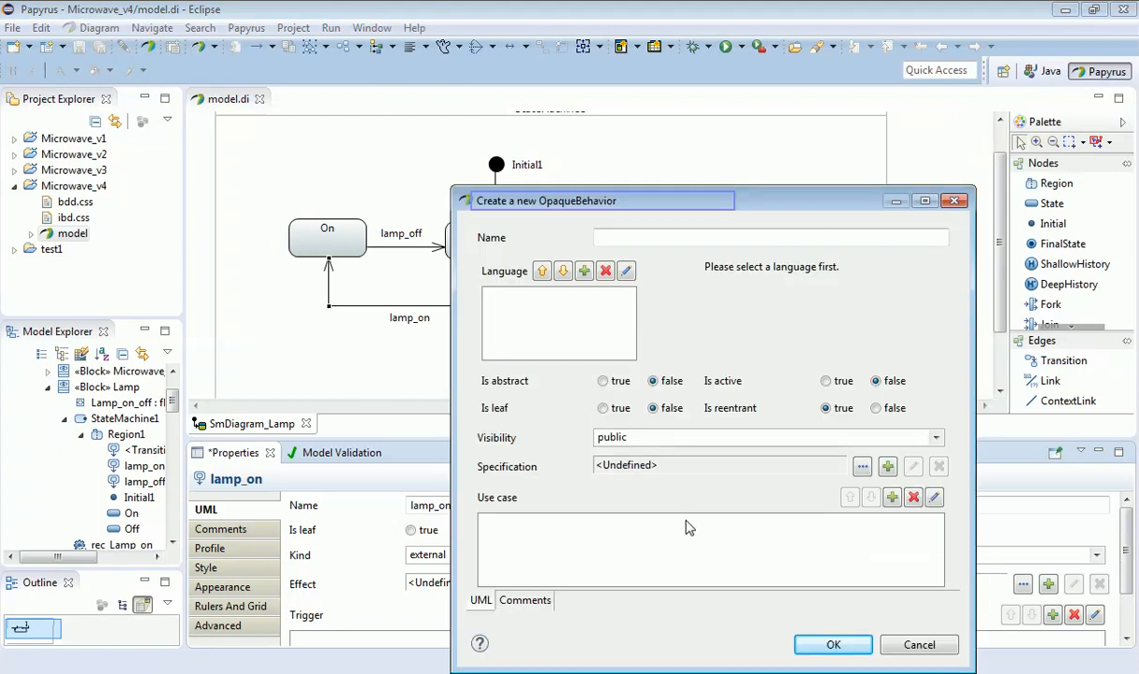
pyautogui.moveTo(703, 255)
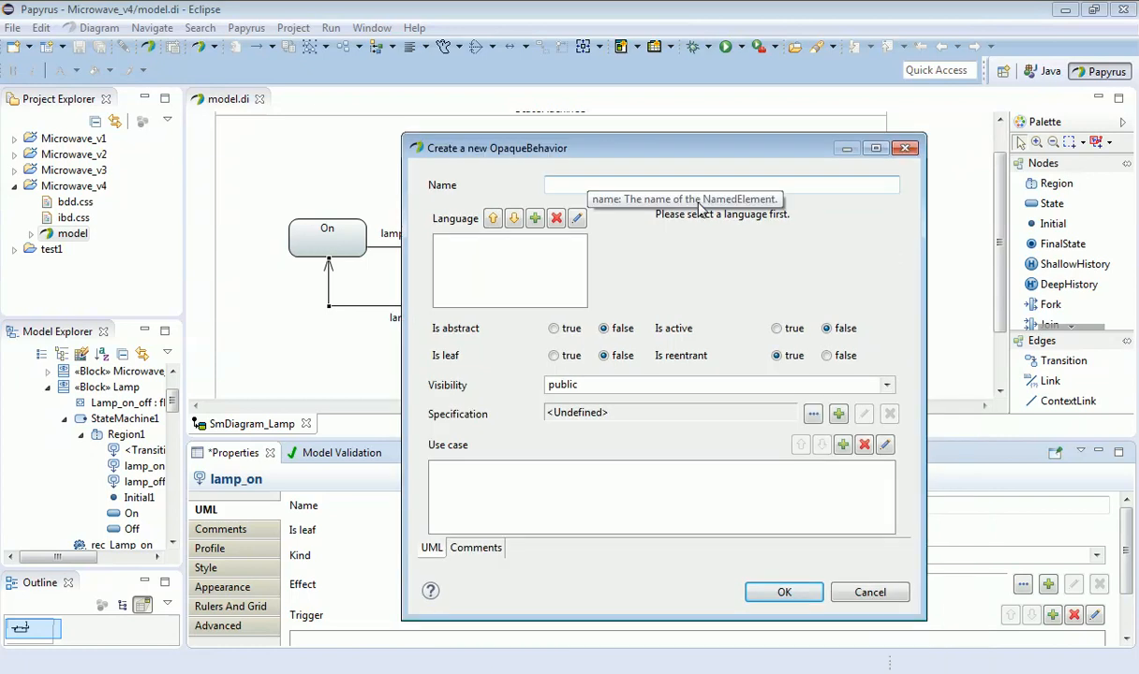
pyautogui.moveTo(655, 159)
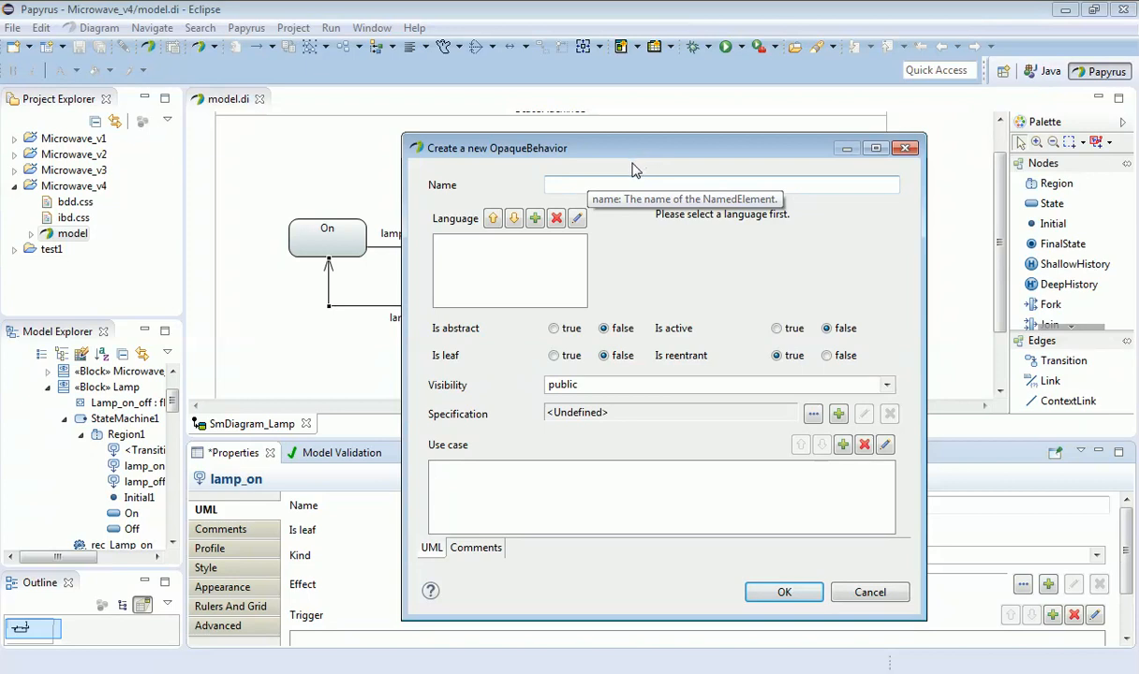
pyautogui.moveTo(623, 176)
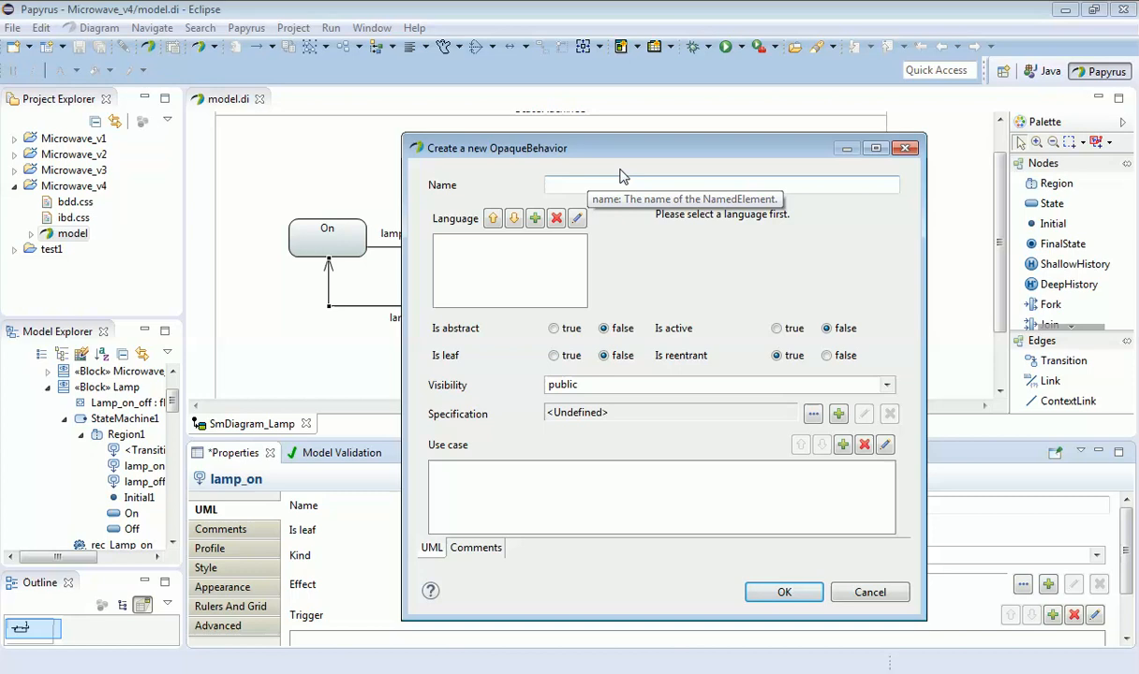
pyautogui.moveTo(609, 180)
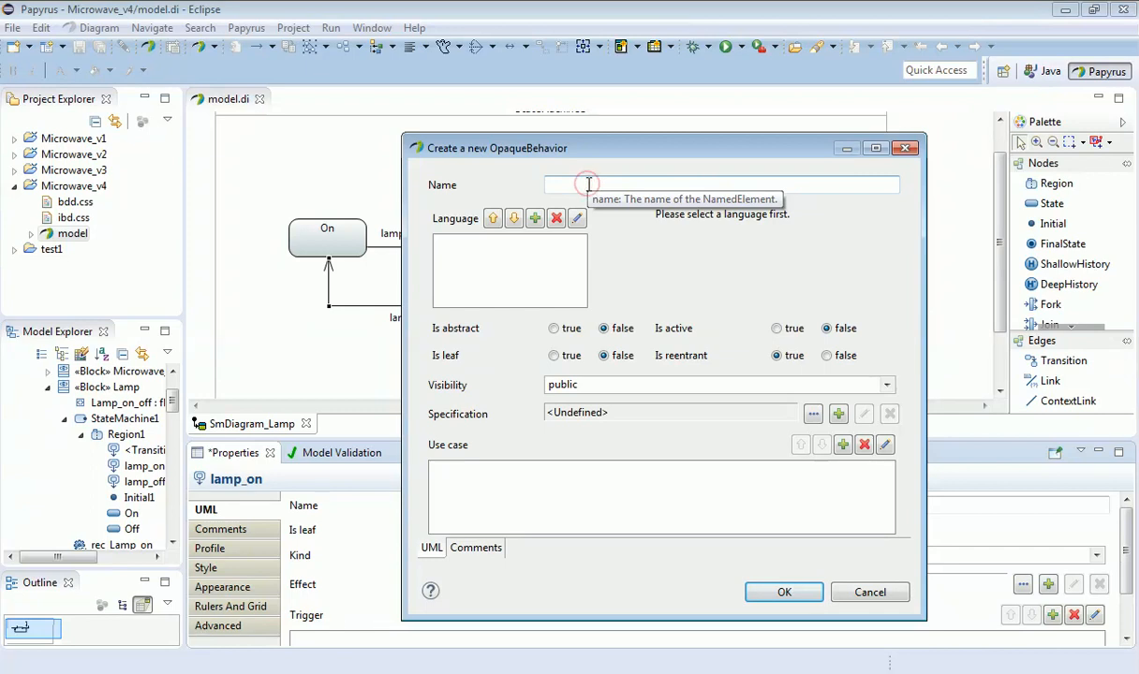
pyautogui.write('b')
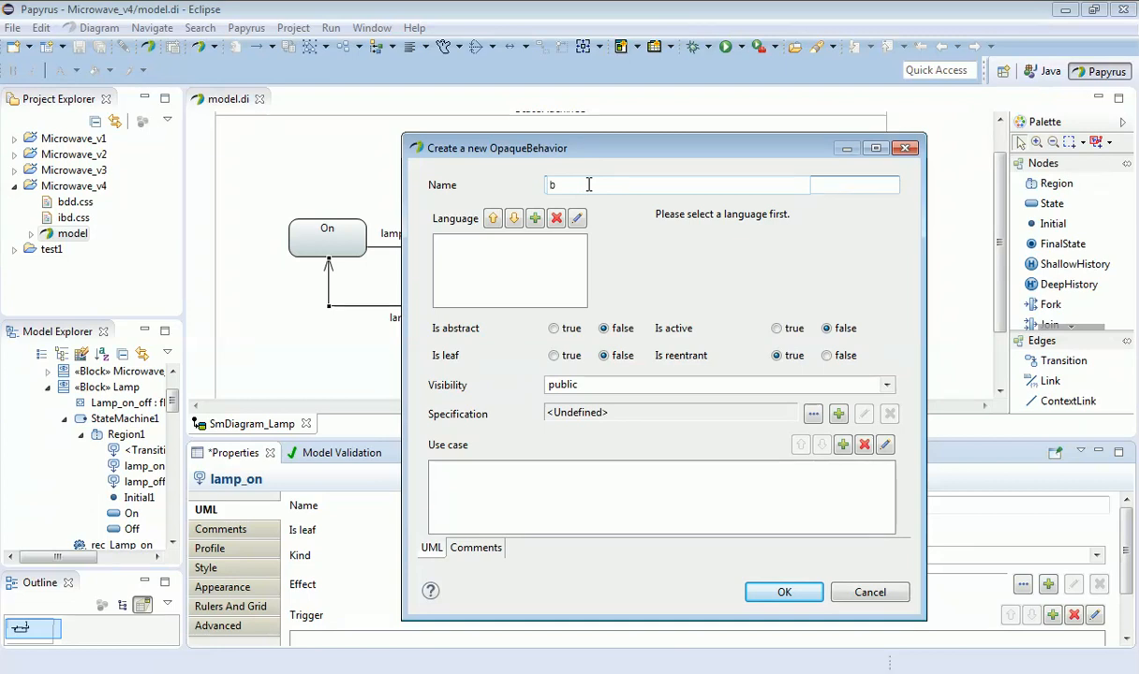
pyautogui.write('oa')
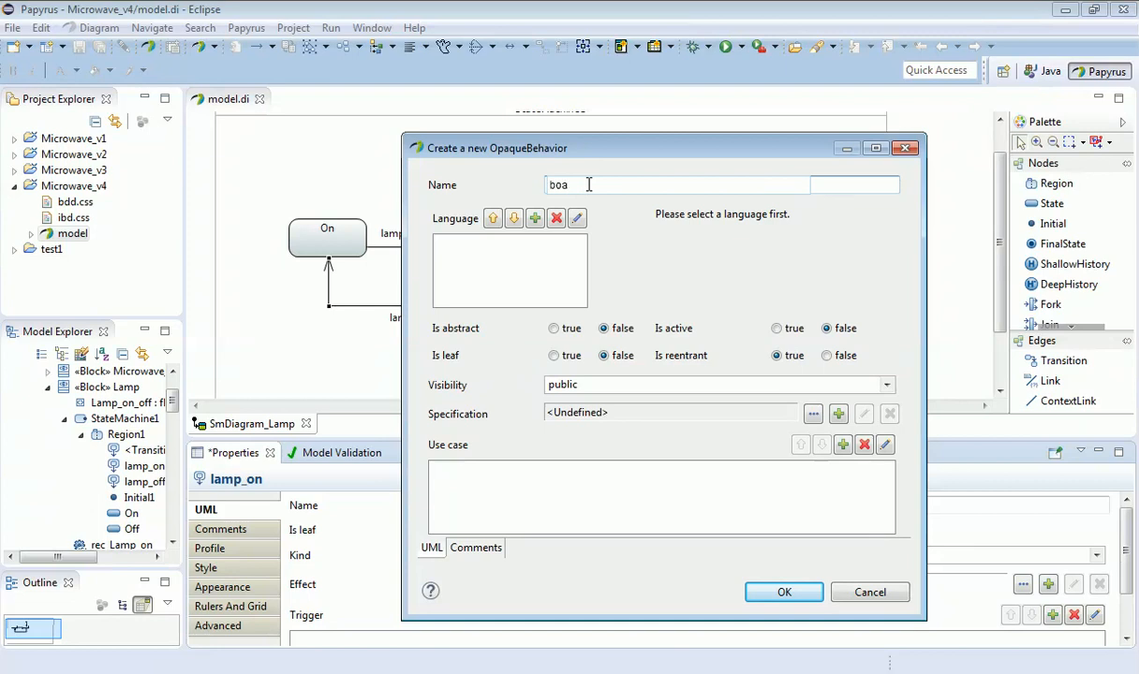
pyautogui.write('rd')
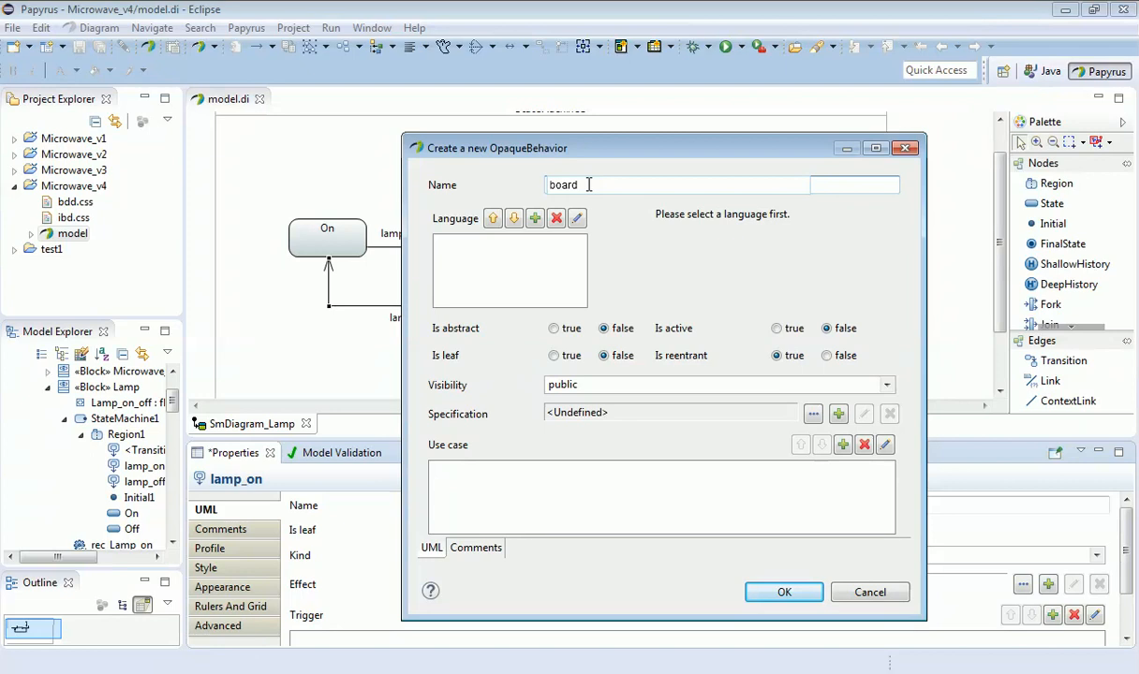
pyautogui.write('_s')
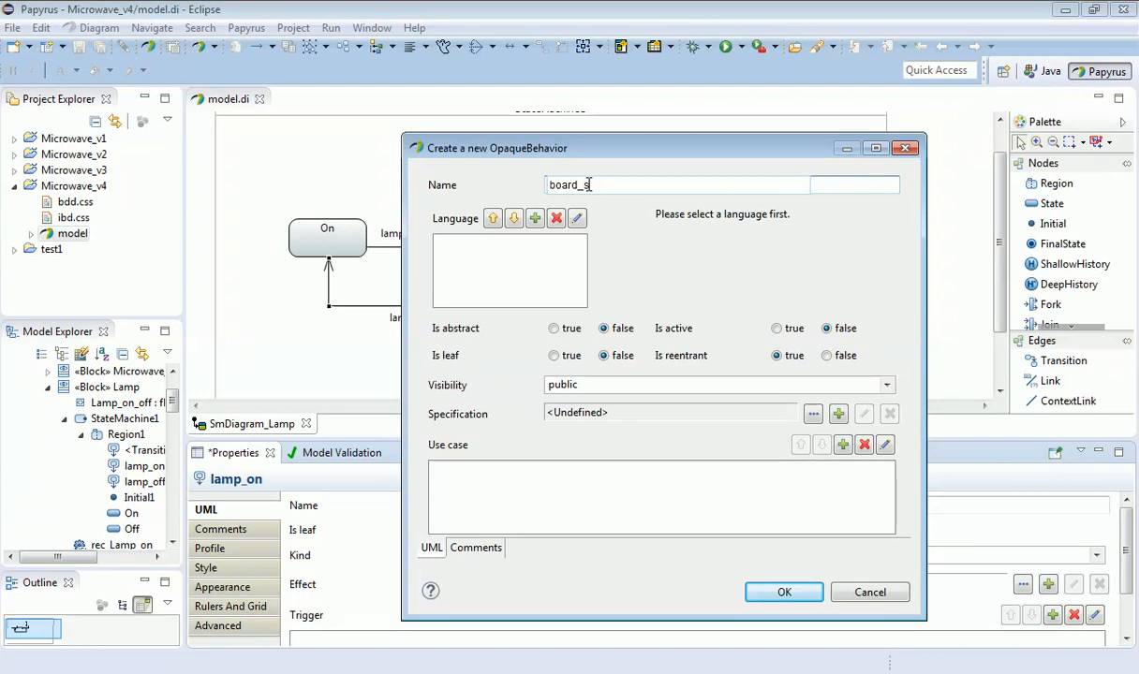
pyautogui.write('up')
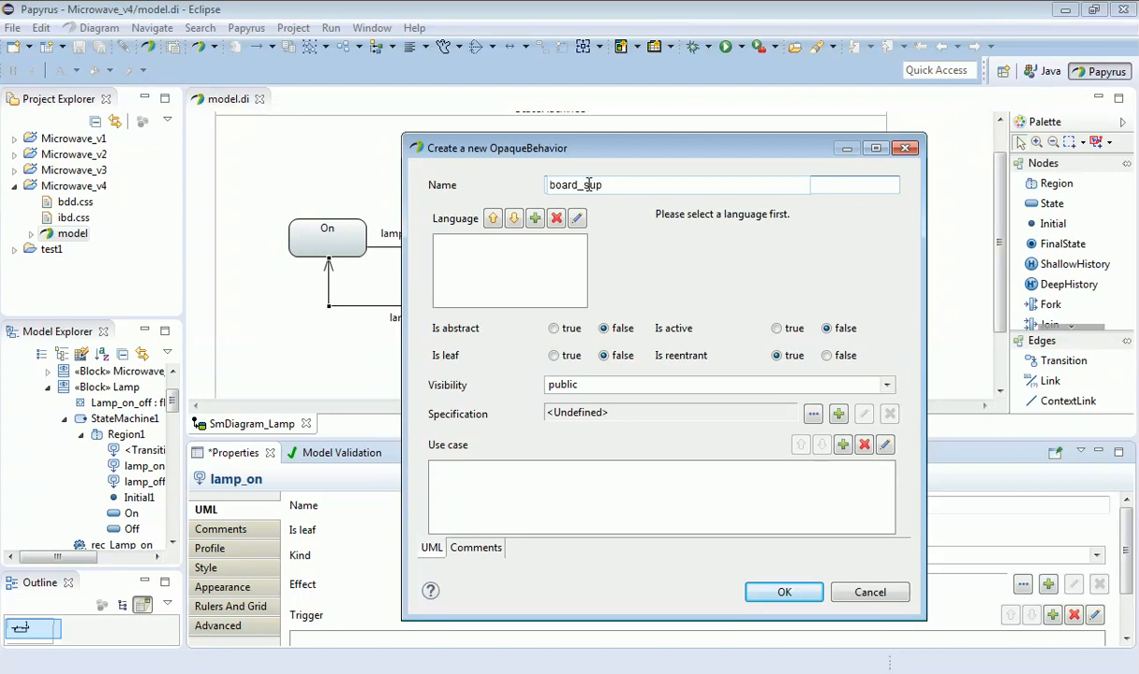
pyautogui.write('p')
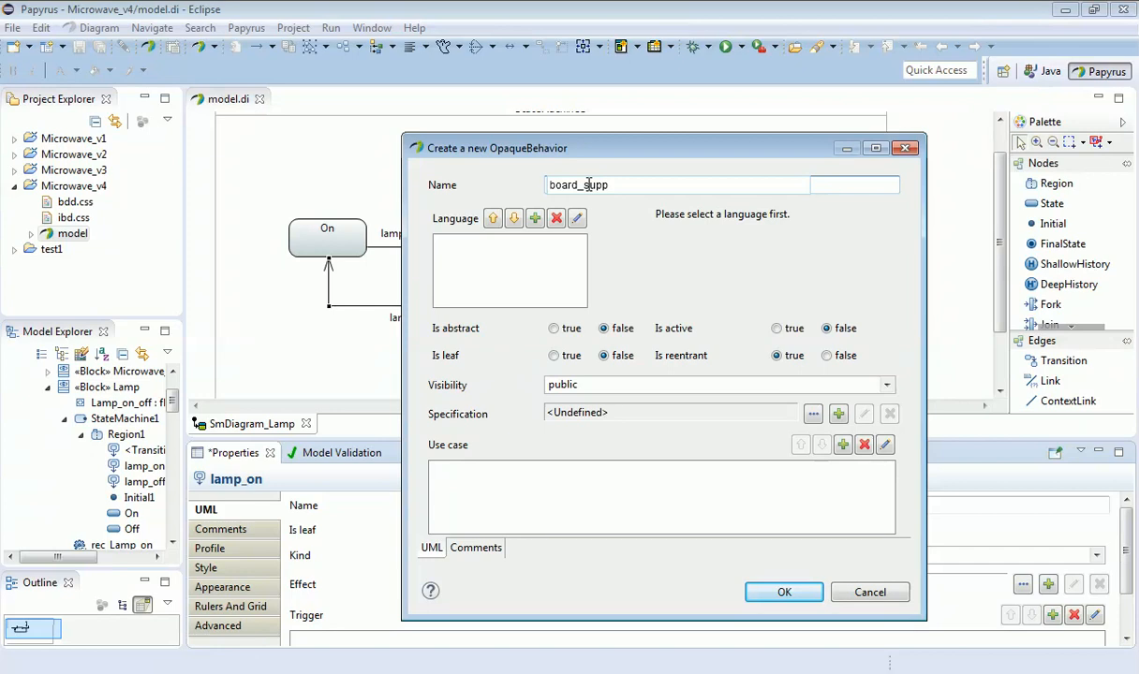
pyautogui.write('or')
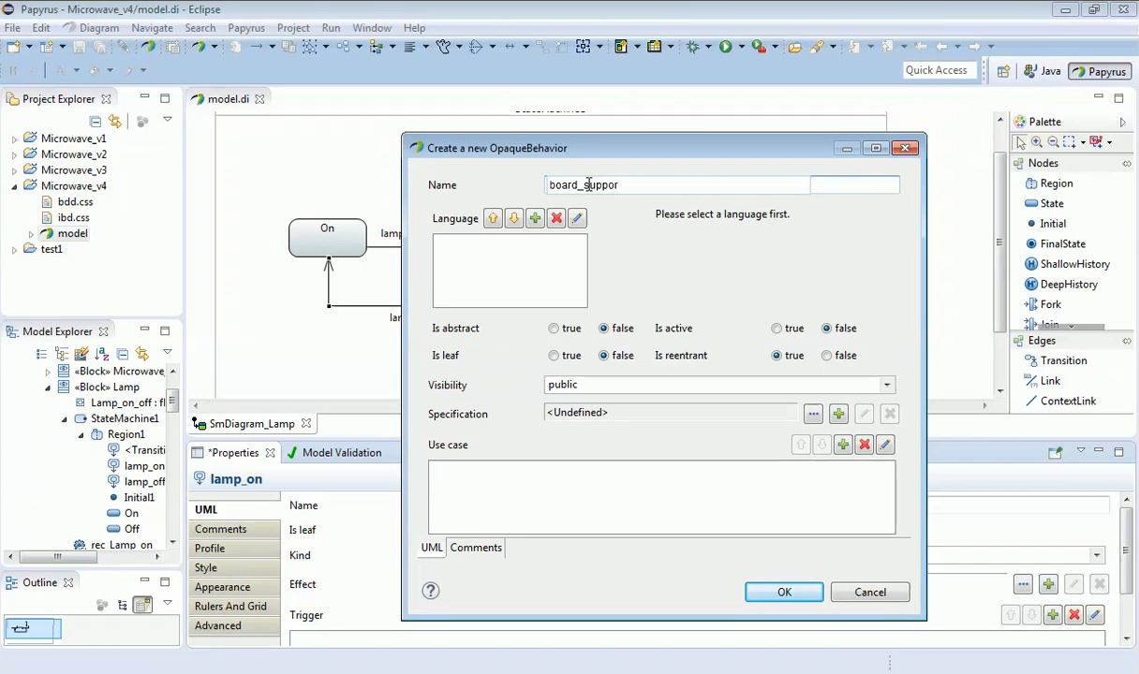
pyautogui.write('t')
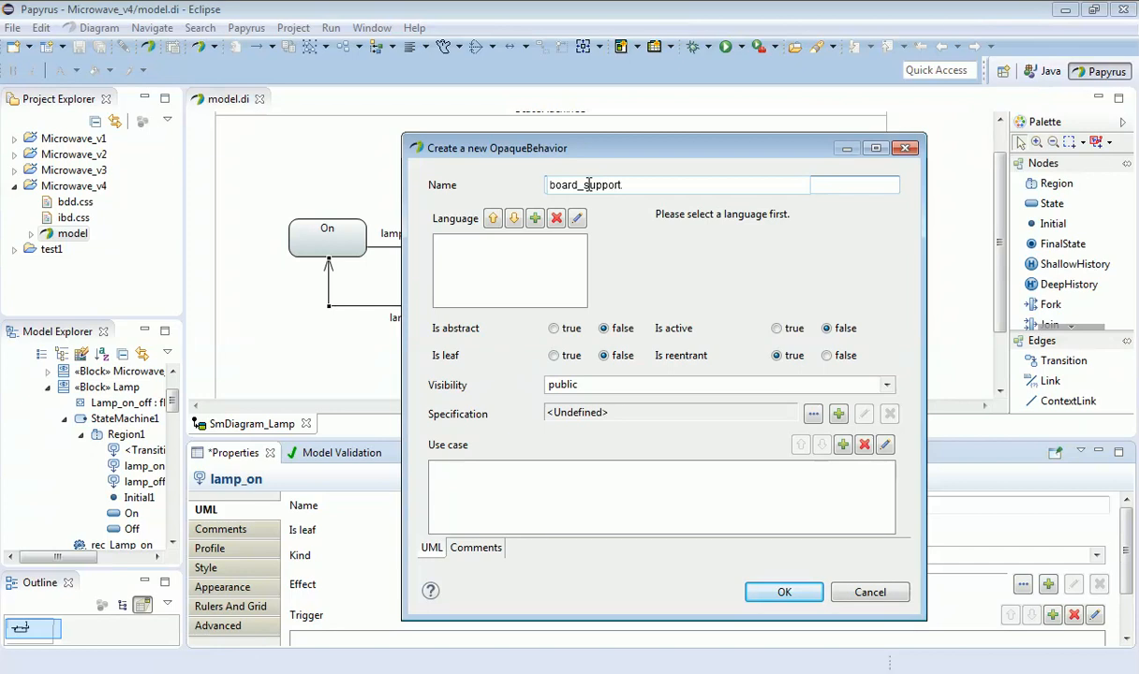
pyautogui.write('.la')
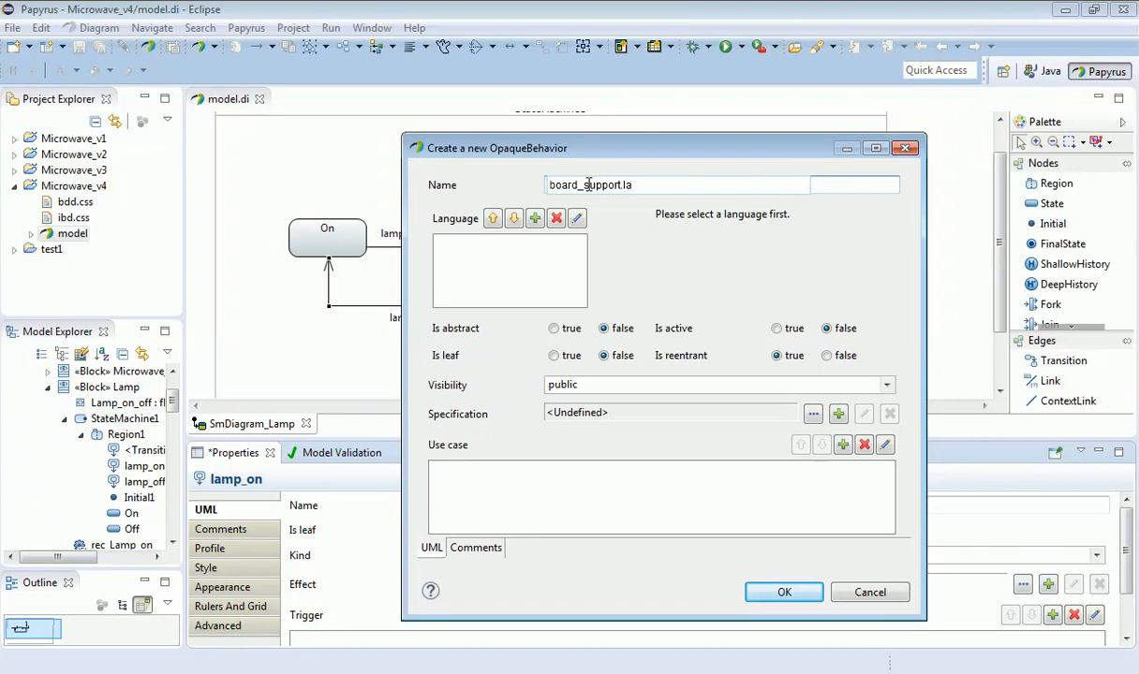
pyautogui.write('mp')
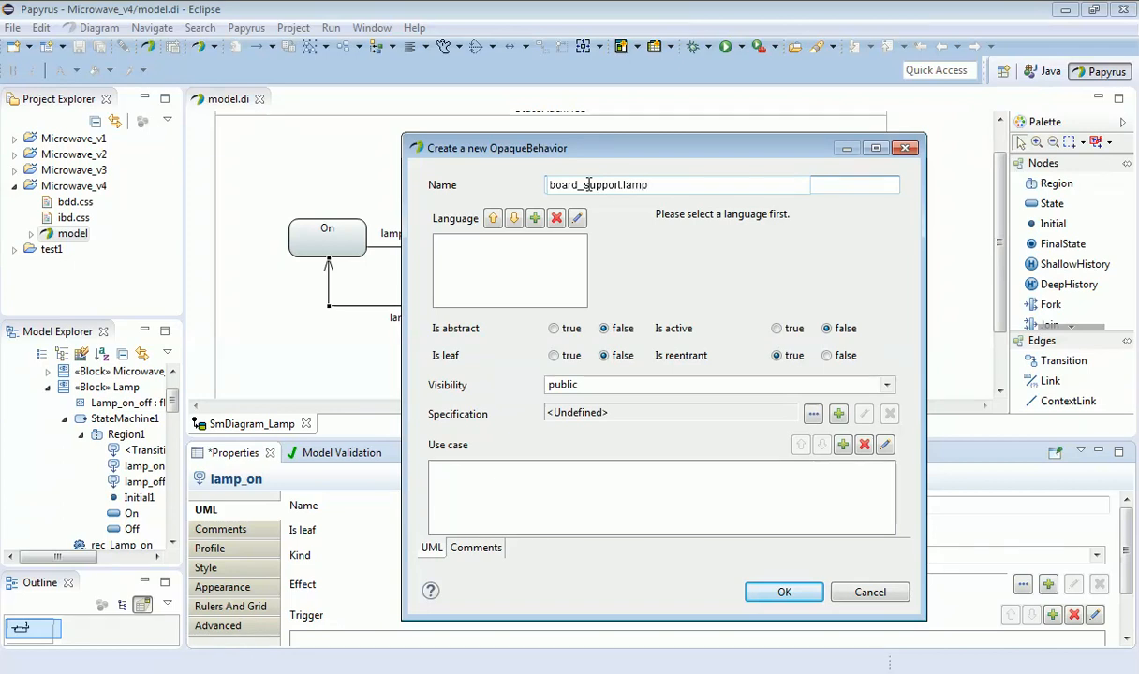
pyautogui.write('_on')
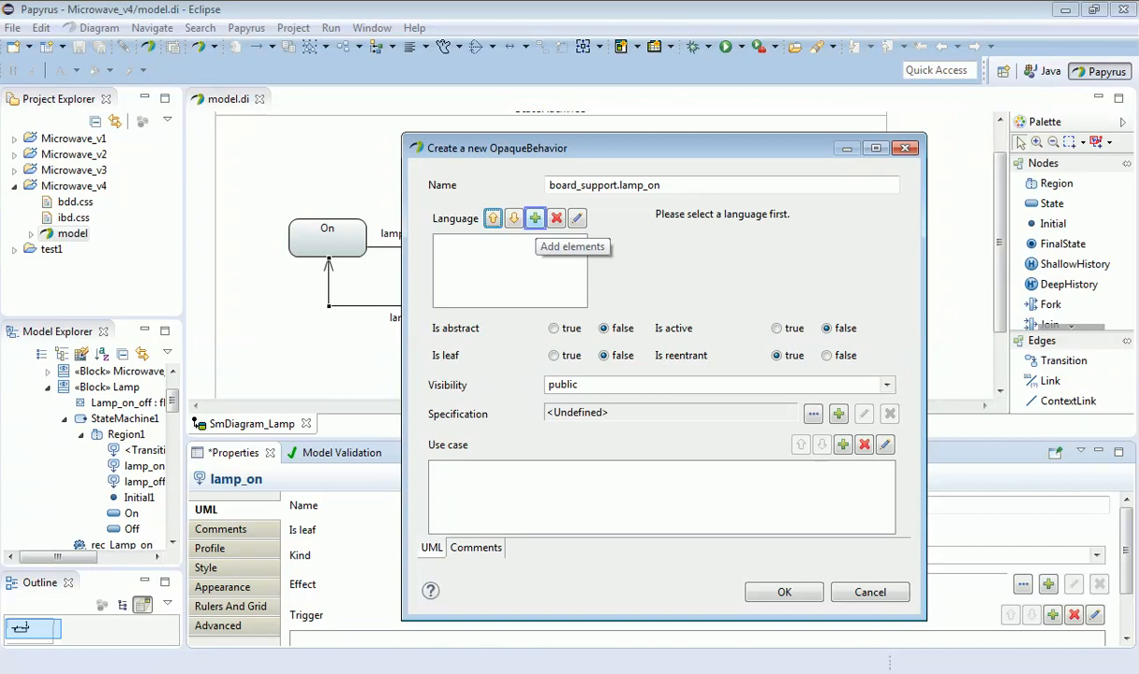
# Step: Add Natural language as the language of the board_support.lamp_on behaviour
pyautogui.click(535, 218)
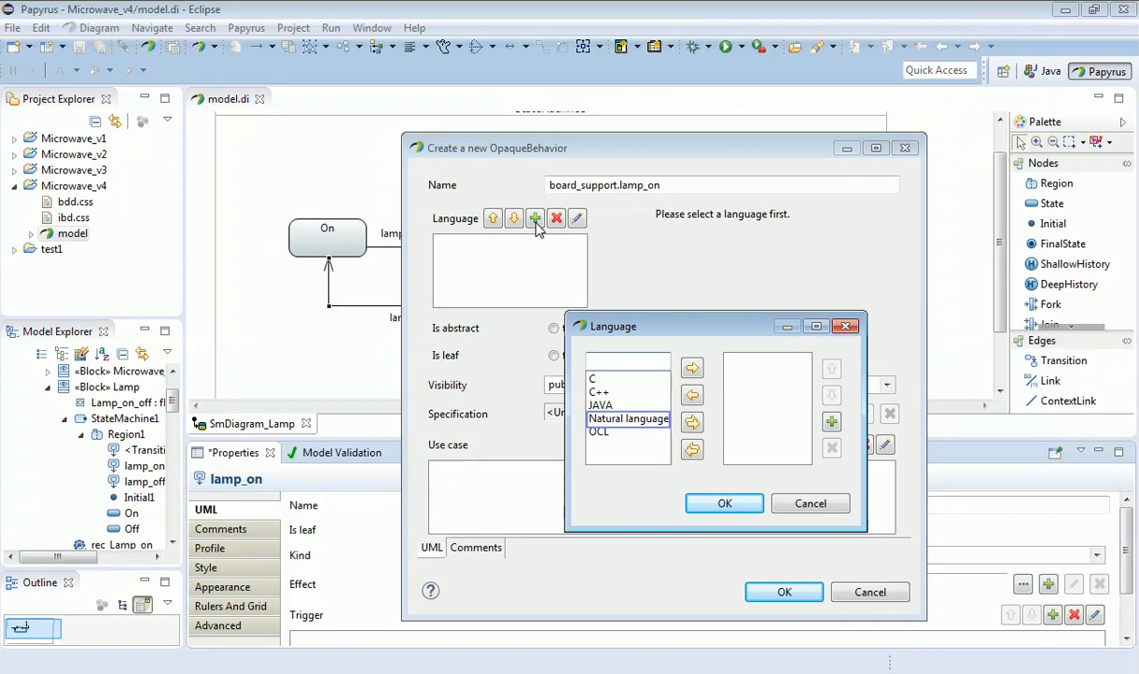
pyautogui.moveTo(546, 245)
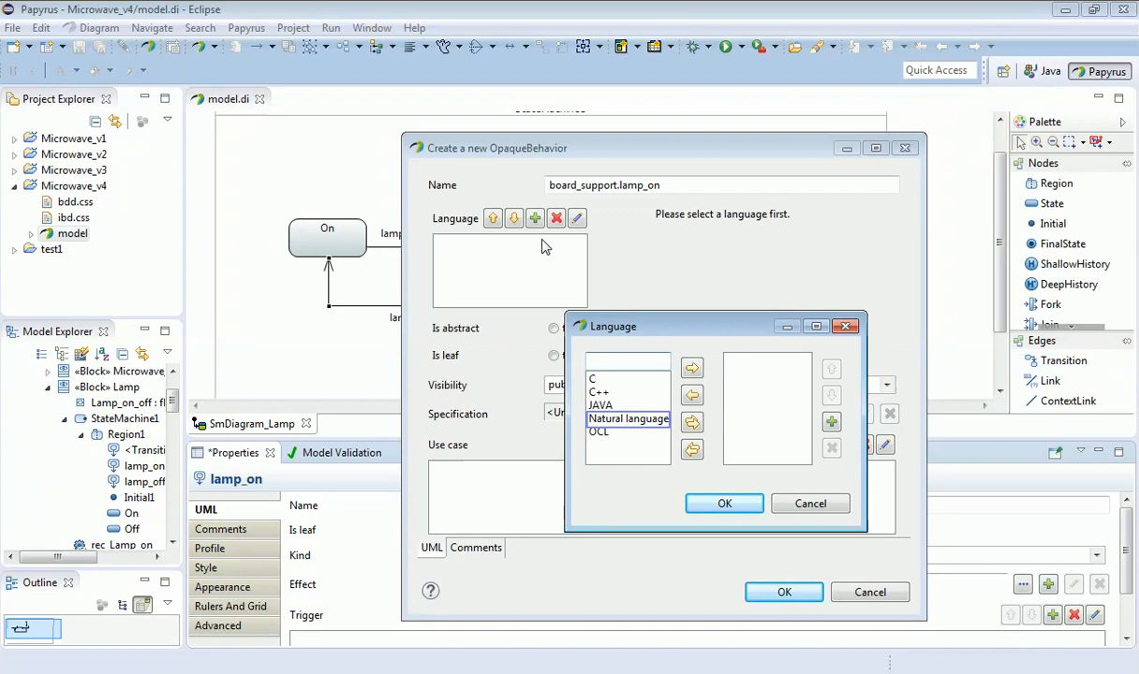
pyautogui.moveTo(604, 420)
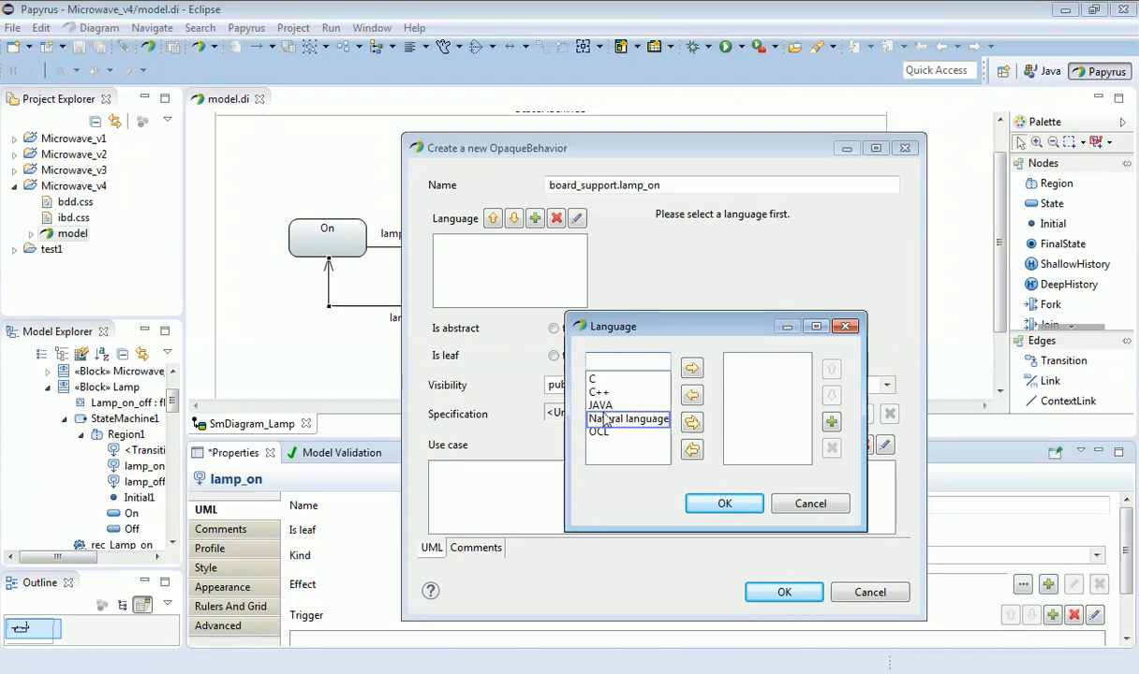
pyautogui.click(629, 419)
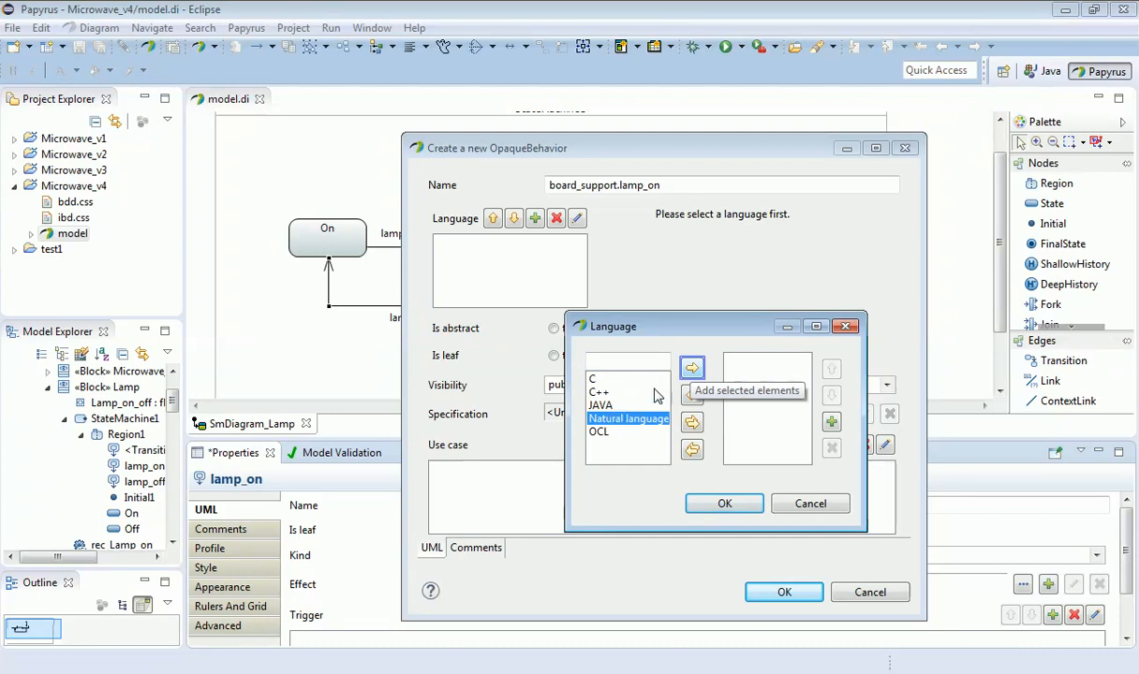
pyautogui.click(691, 367)
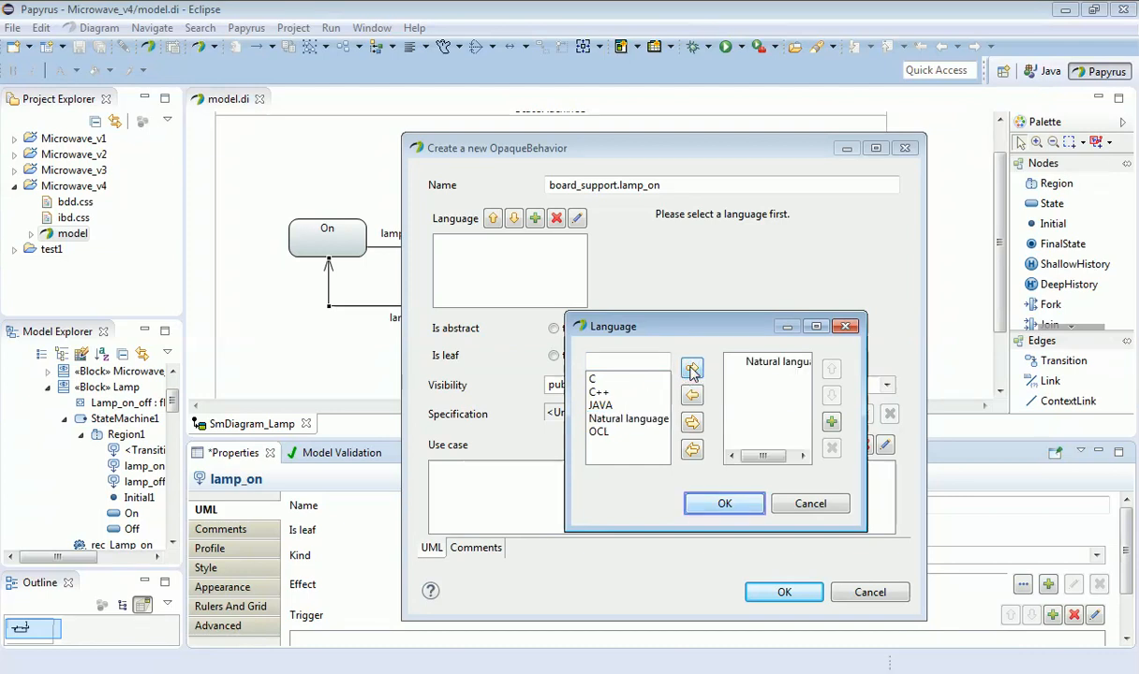
pyautogui.moveTo(702, 407)
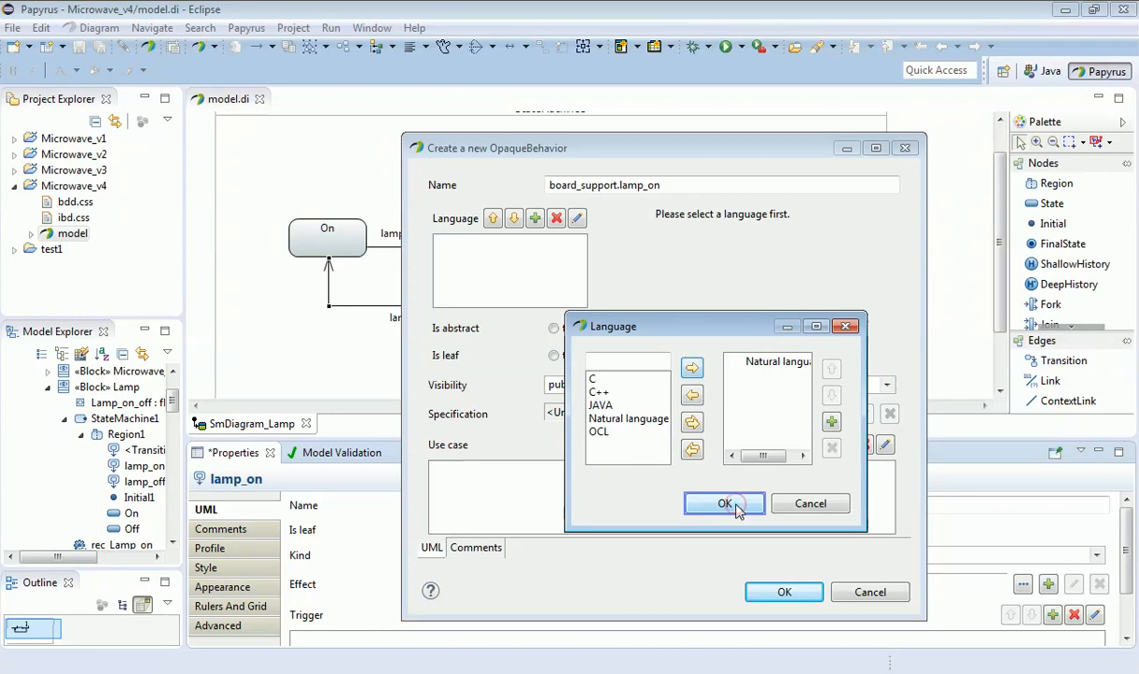
pyautogui.click(724, 503)
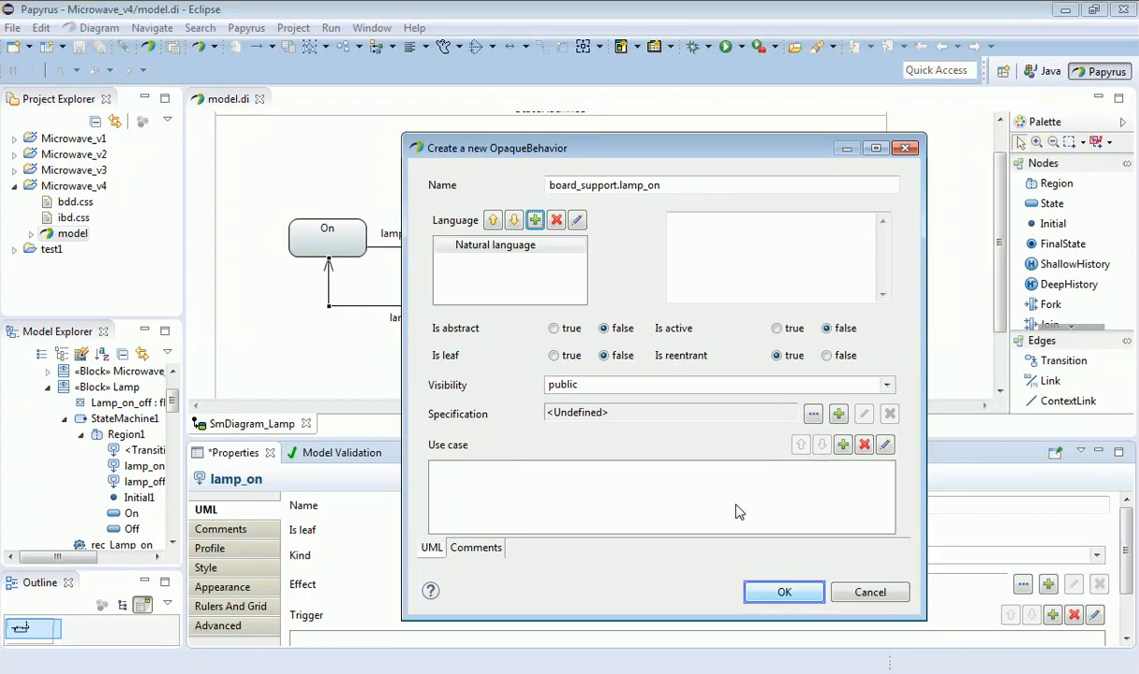
pyautogui.moveTo(768, 568)
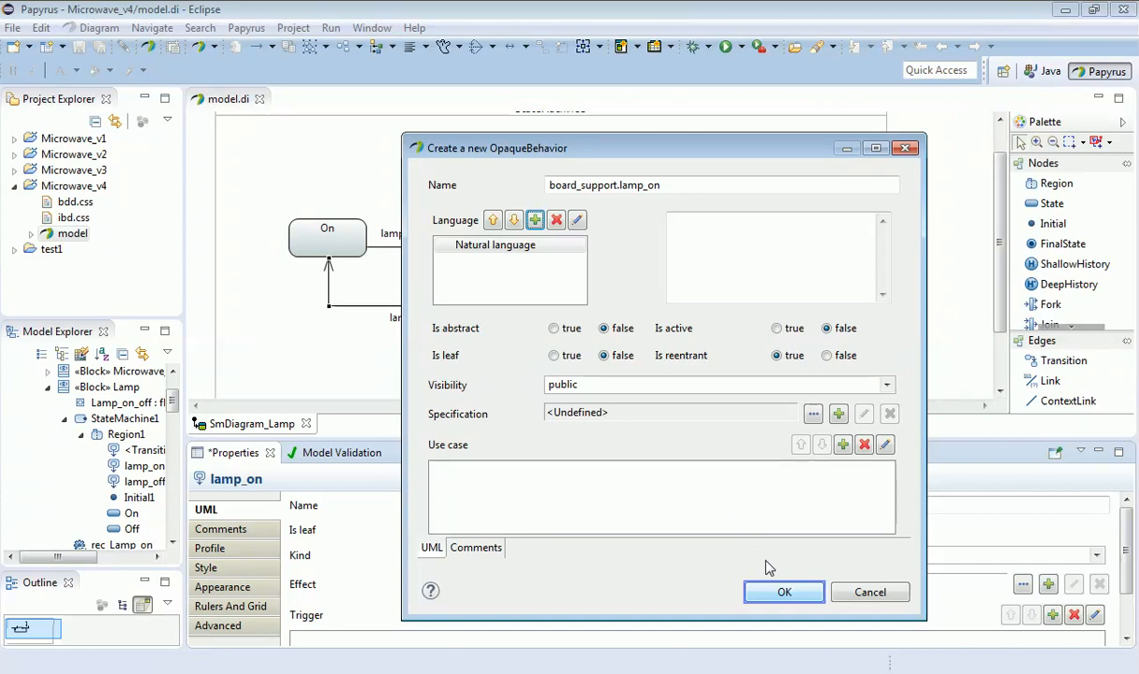
# Step: Confirm creation so lamp_on shows /OpaqueBehavior: board_support.lamp_on on the diagram
pyautogui.click(783, 592)
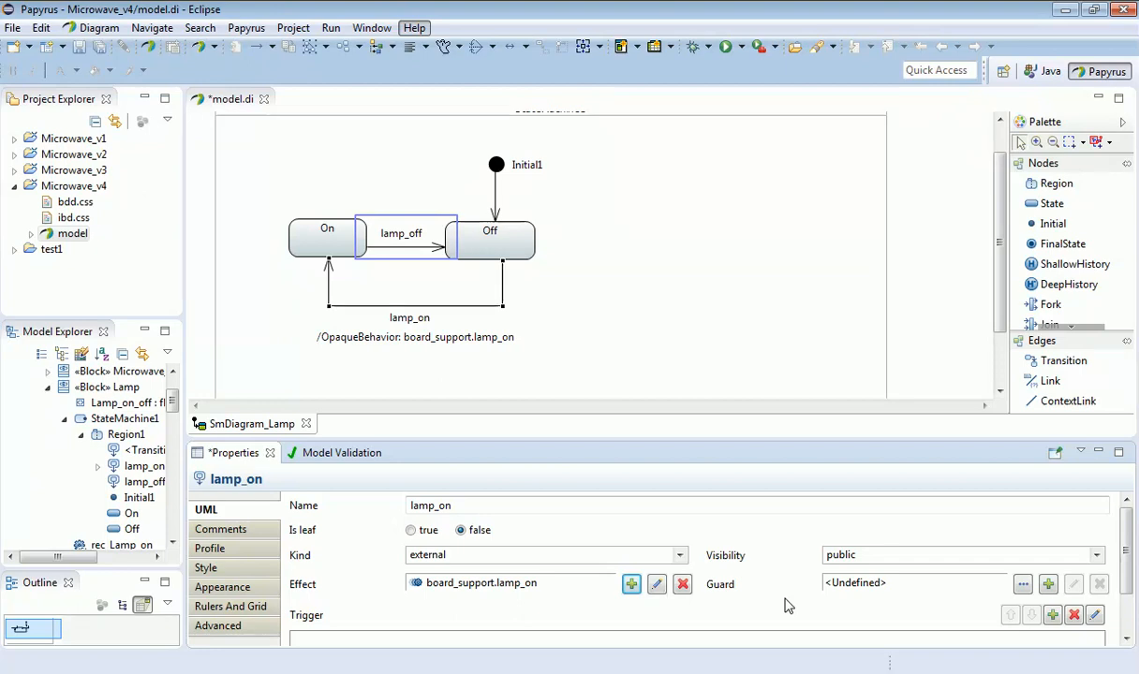
pyautogui.moveTo(780, 598)
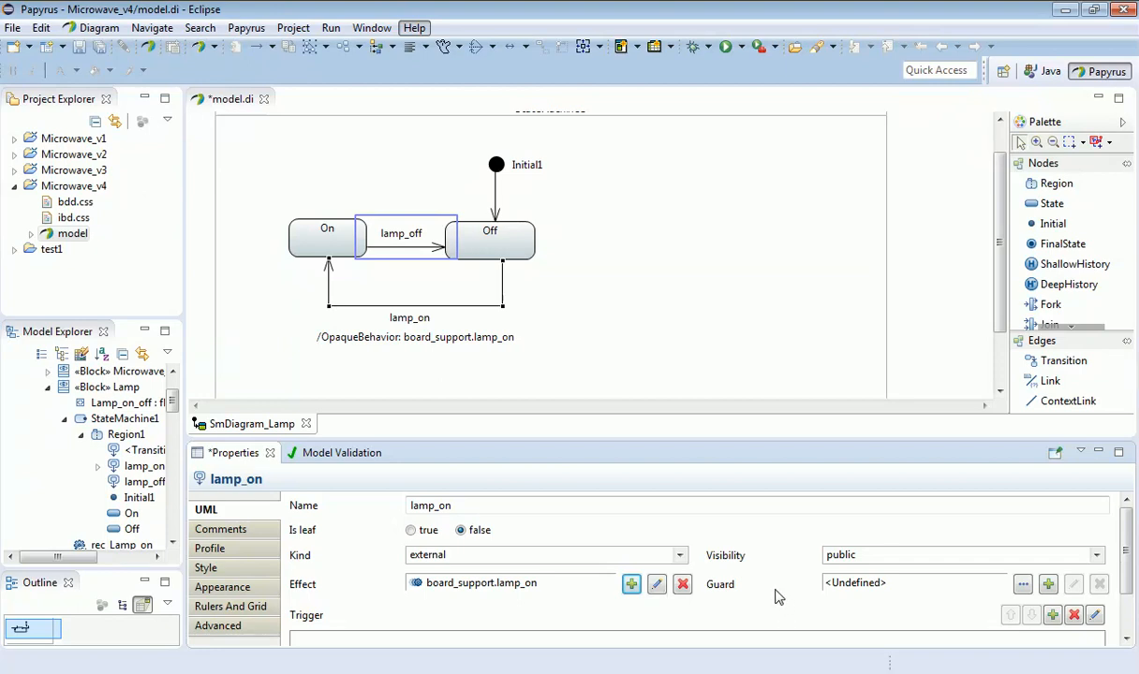
pyautogui.moveTo(677, 499)
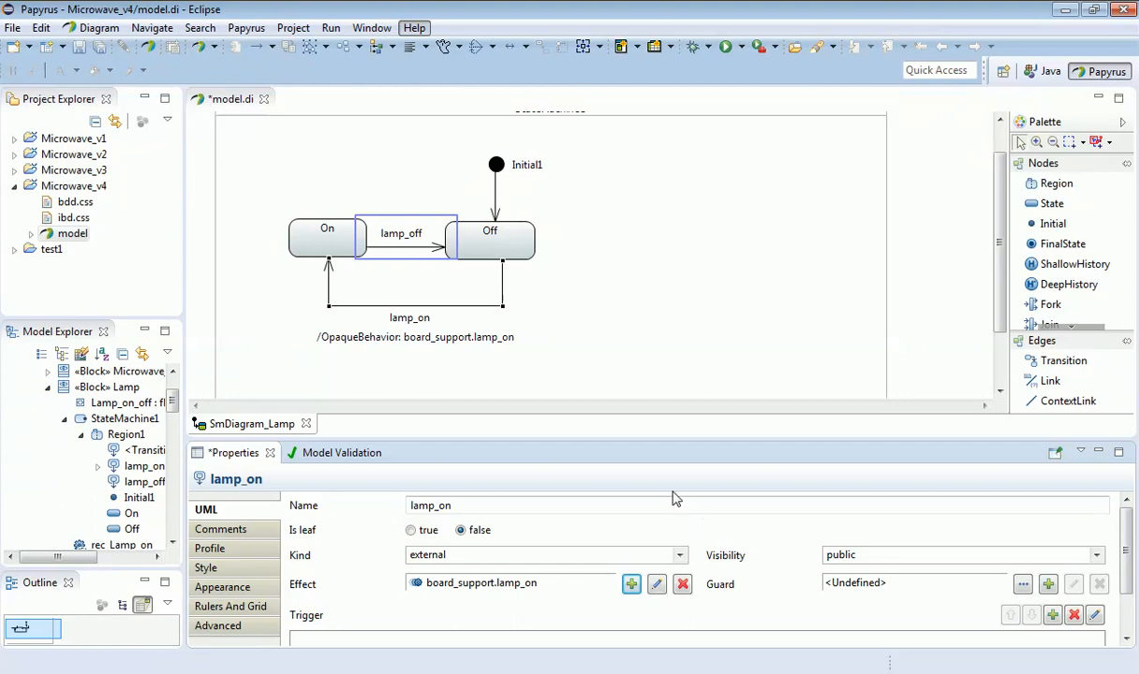
pyautogui.moveTo(502, 333)
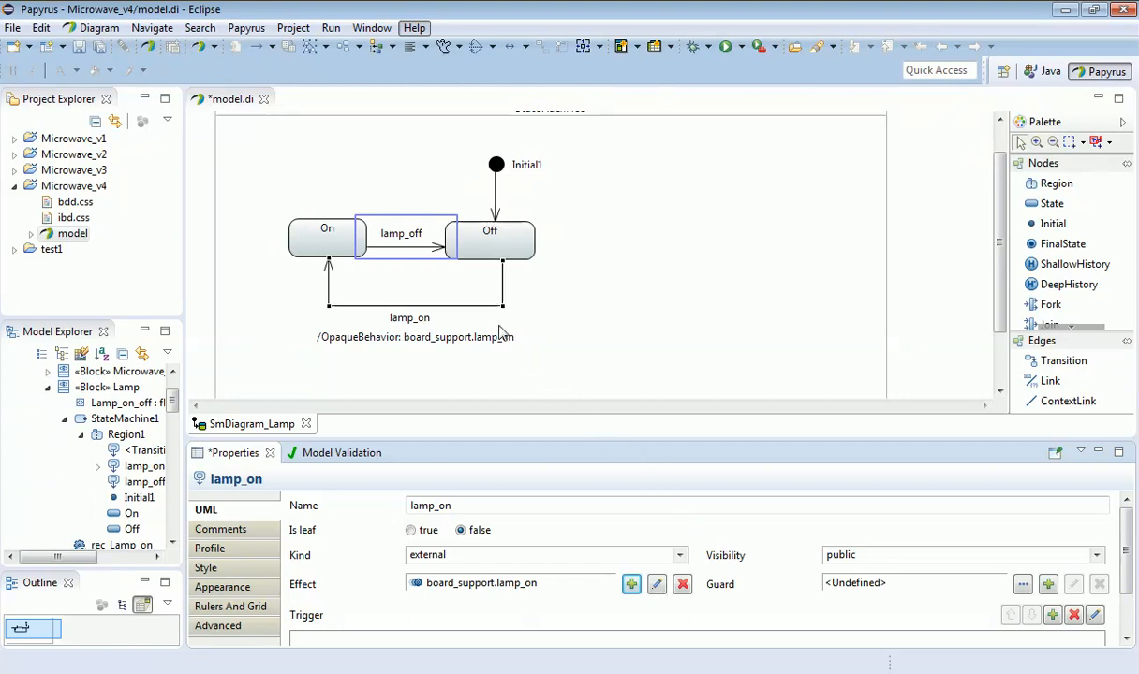
pyautogui.moveTo(421, 257)
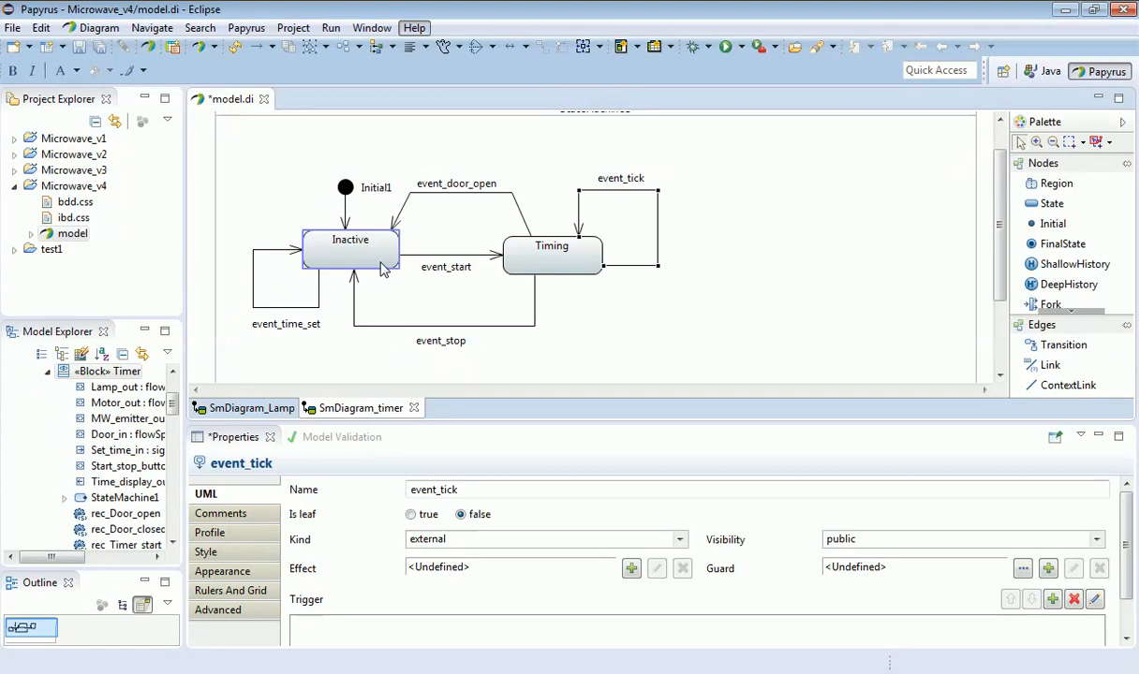
pyautogui.click(351, 253)
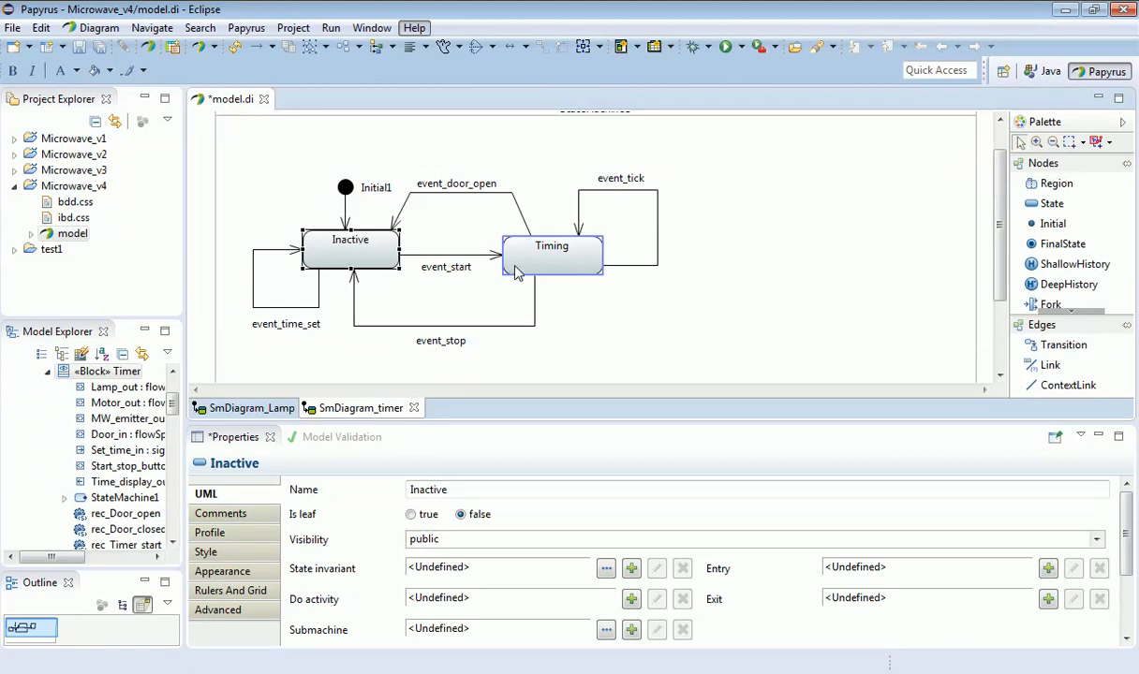
pyautogui.click(552, 255)
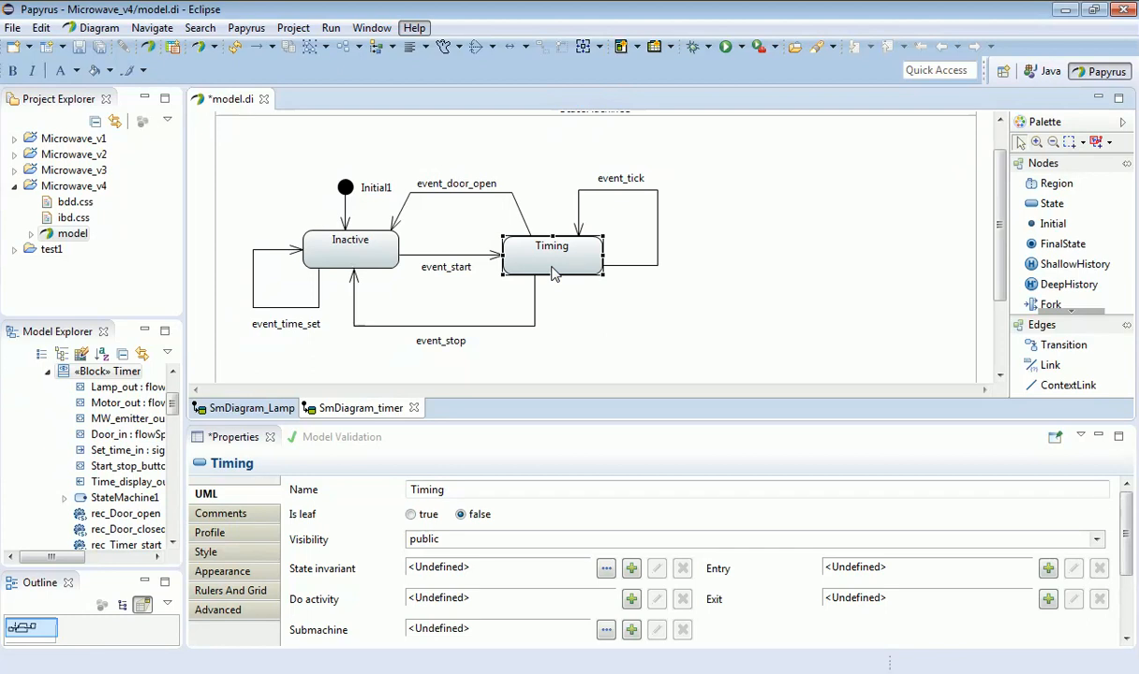
pyautogui.moveTo(565, 276)
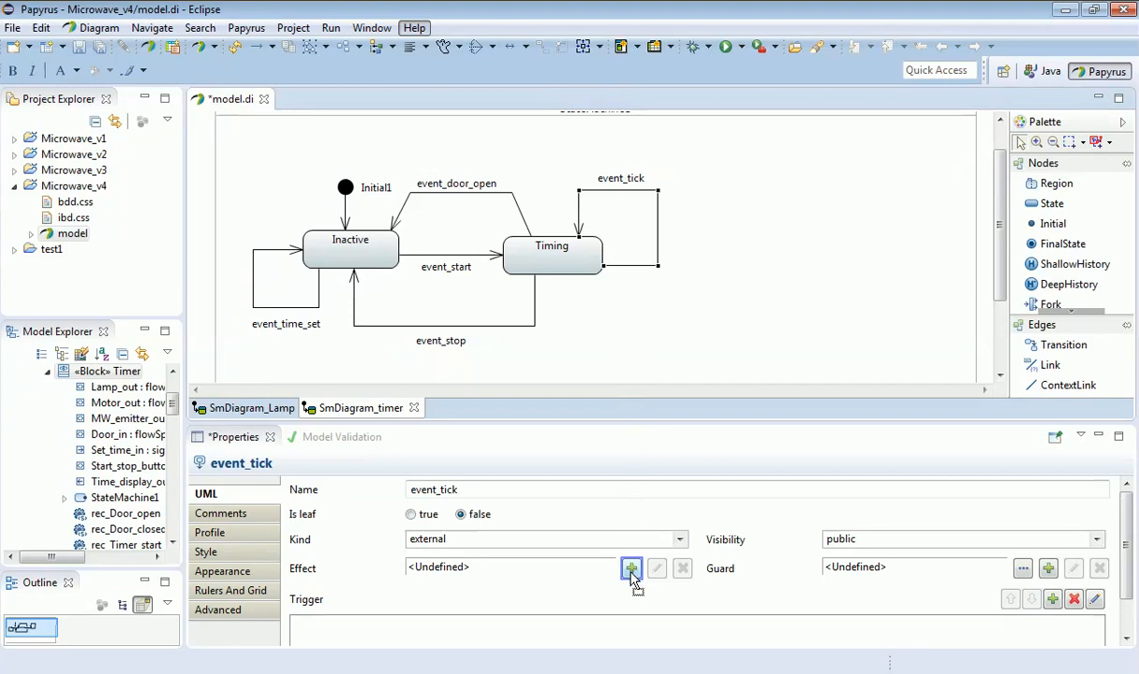
# Step: Create an OpaqueBehavior effect for event_tick named decrement_time_counter, fixing typos
pyautogui.click(631, 568)
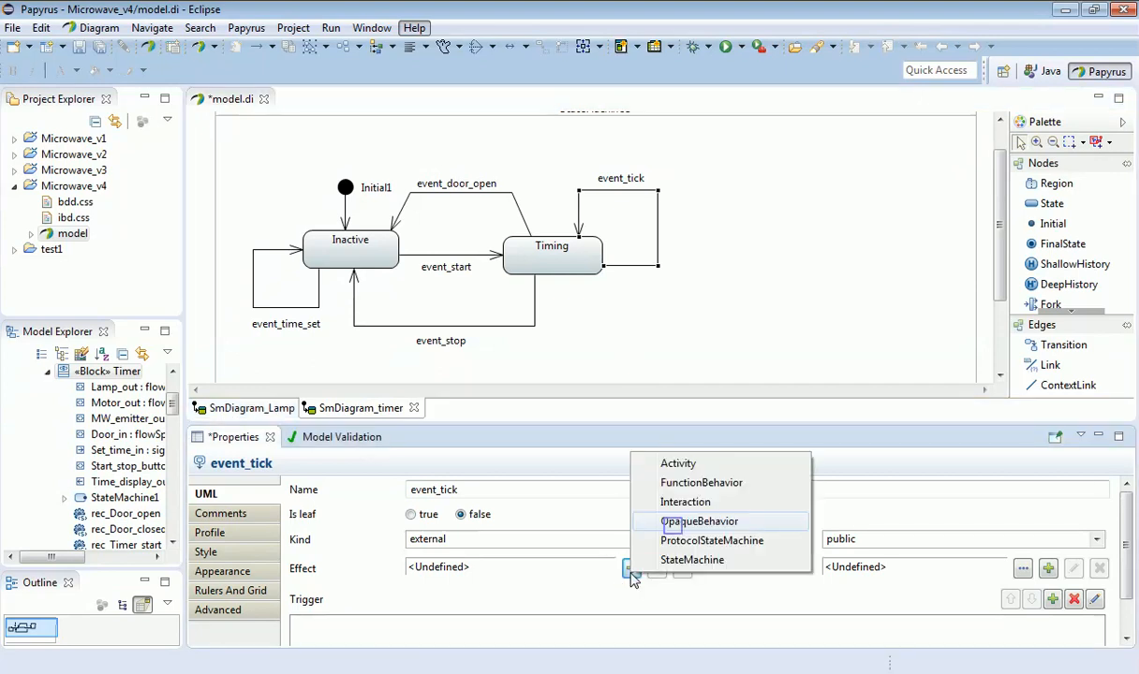
pyautogui.moveTo(674, 529)
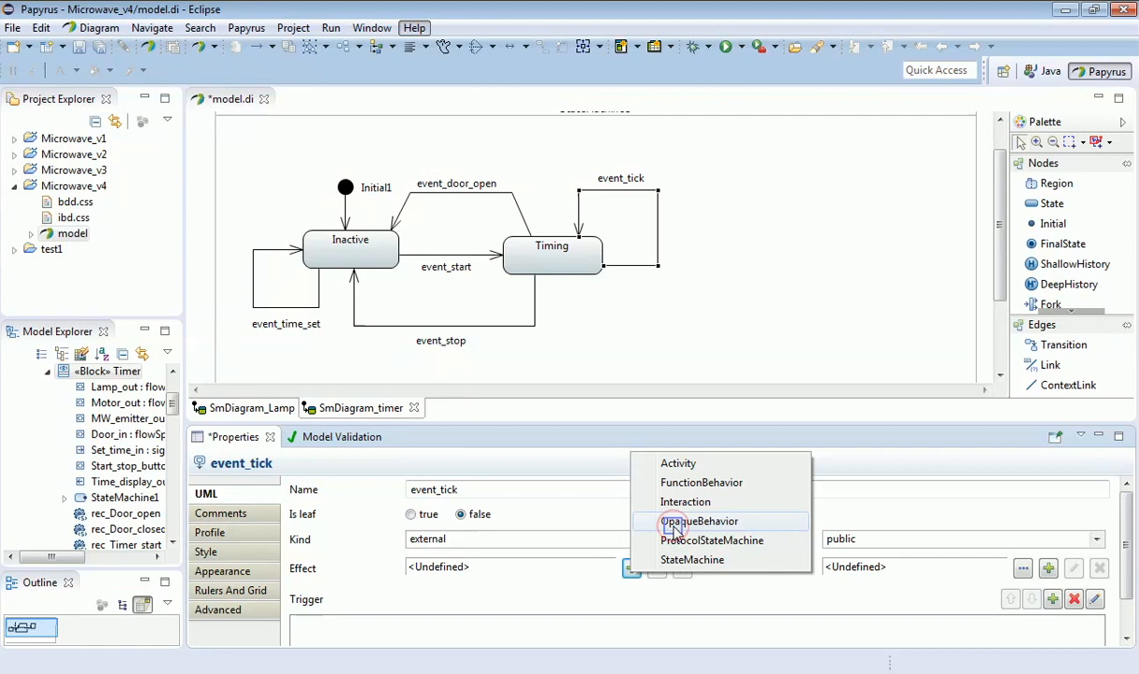
pyautogui.click(699, 522)
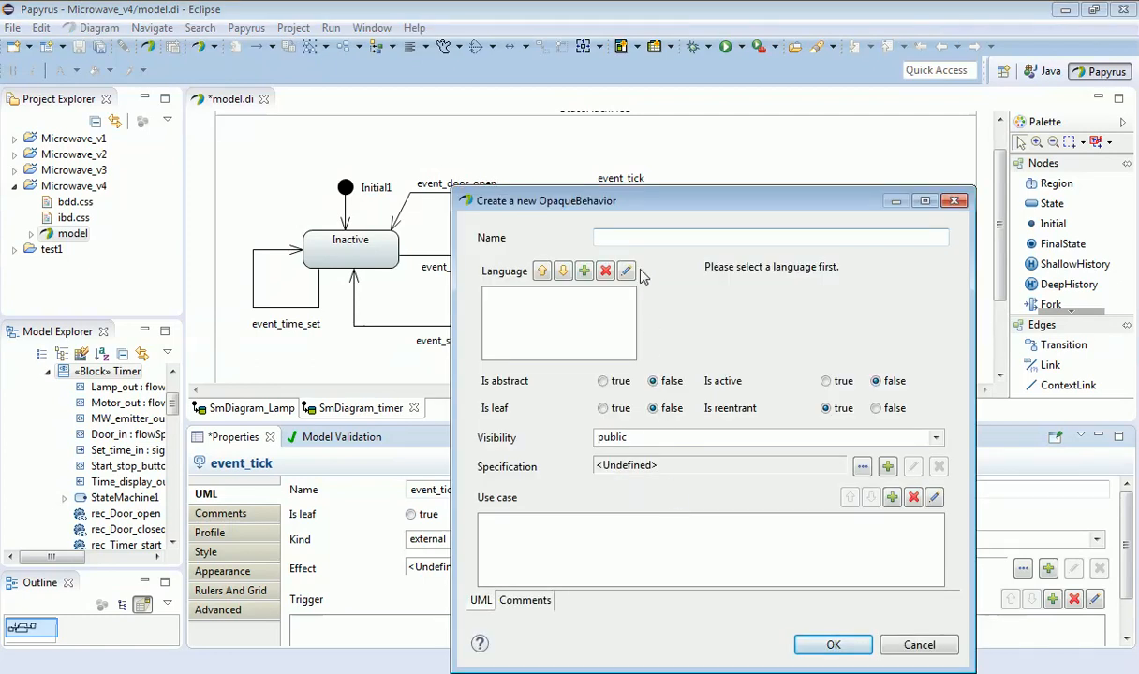
pyautogui.write('d')
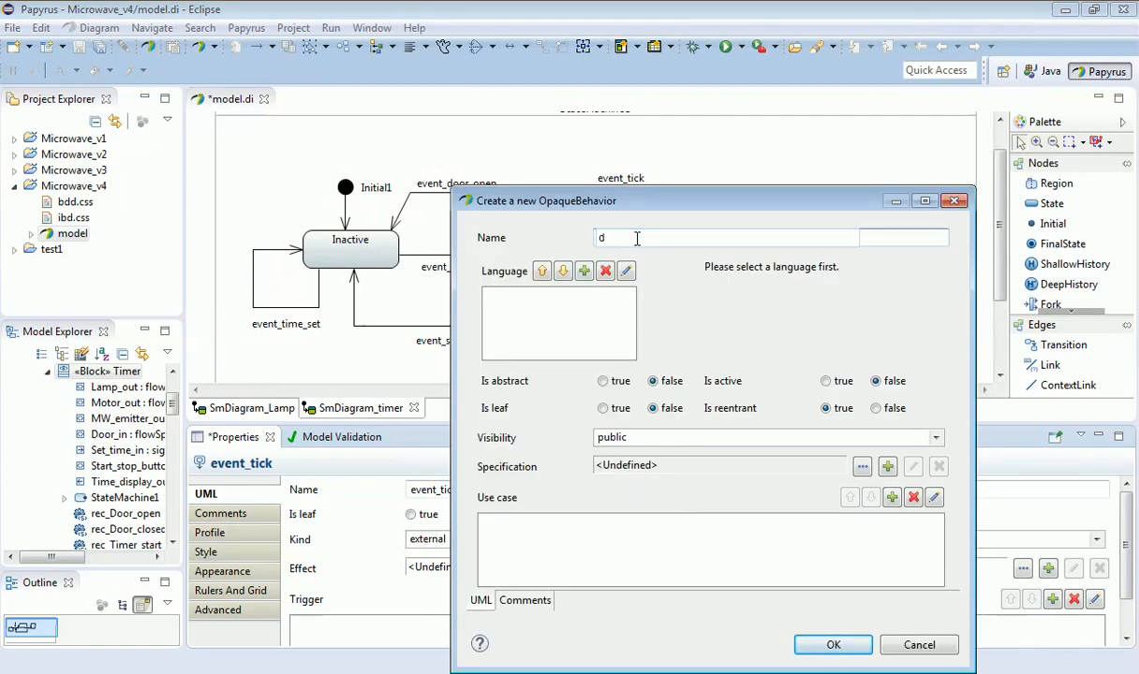
pyautogui.write('ecrement')
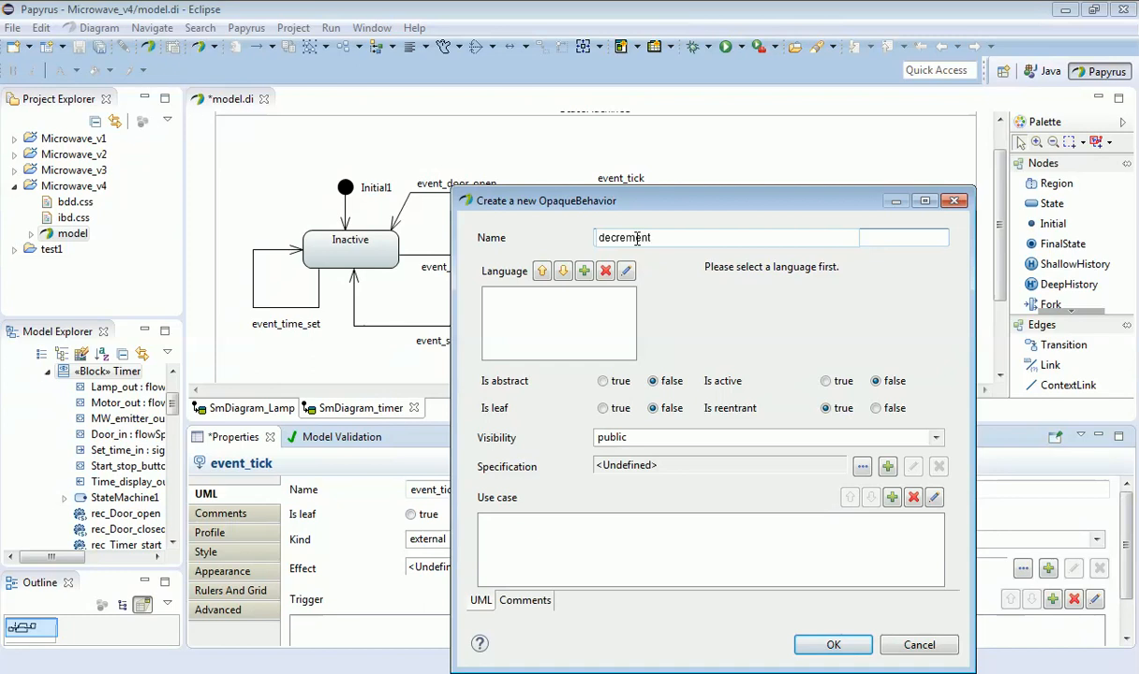
pyautogui.write('_time_c')
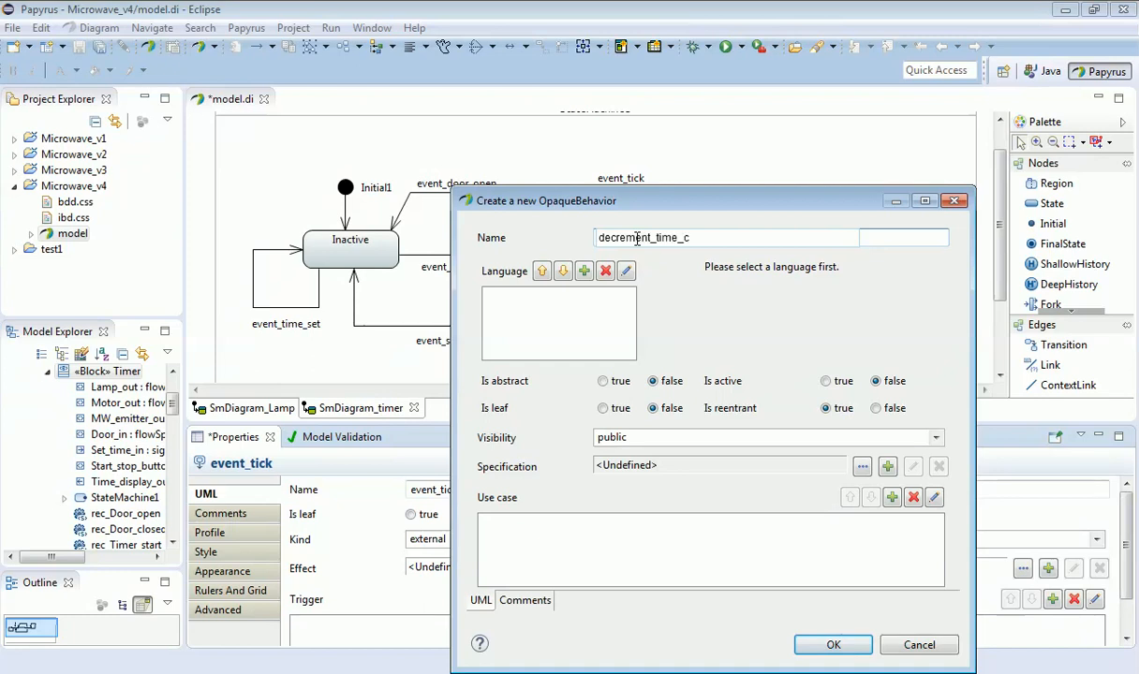
pyautogui.write('puinm')
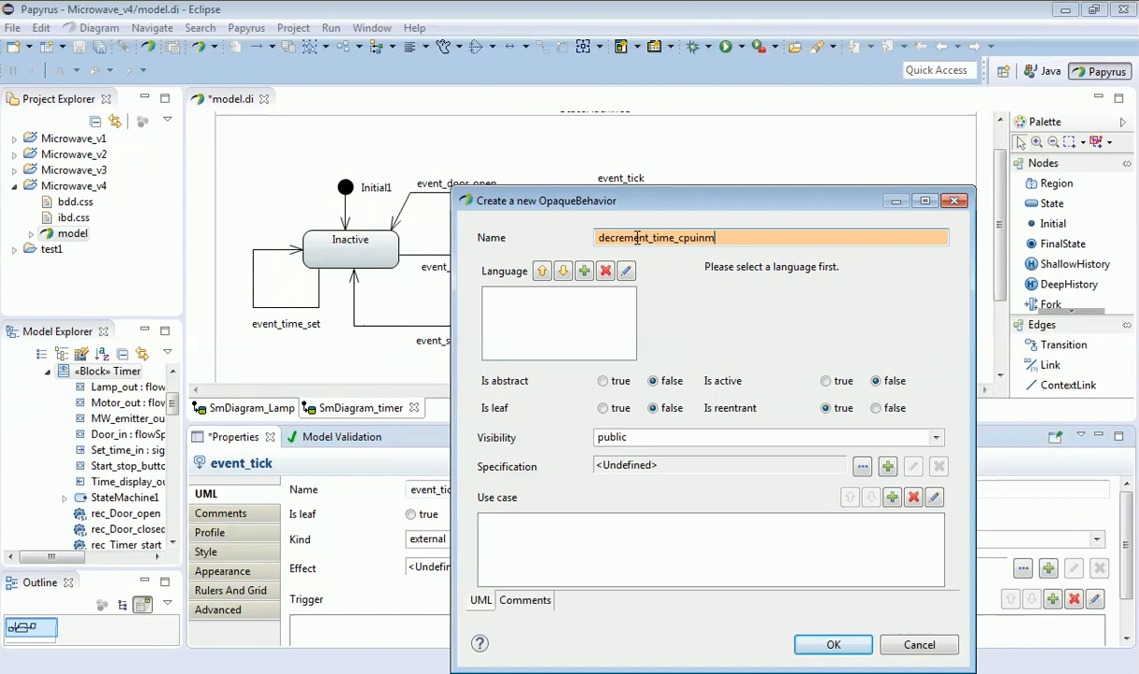
pyautogui.press('BackSpace')
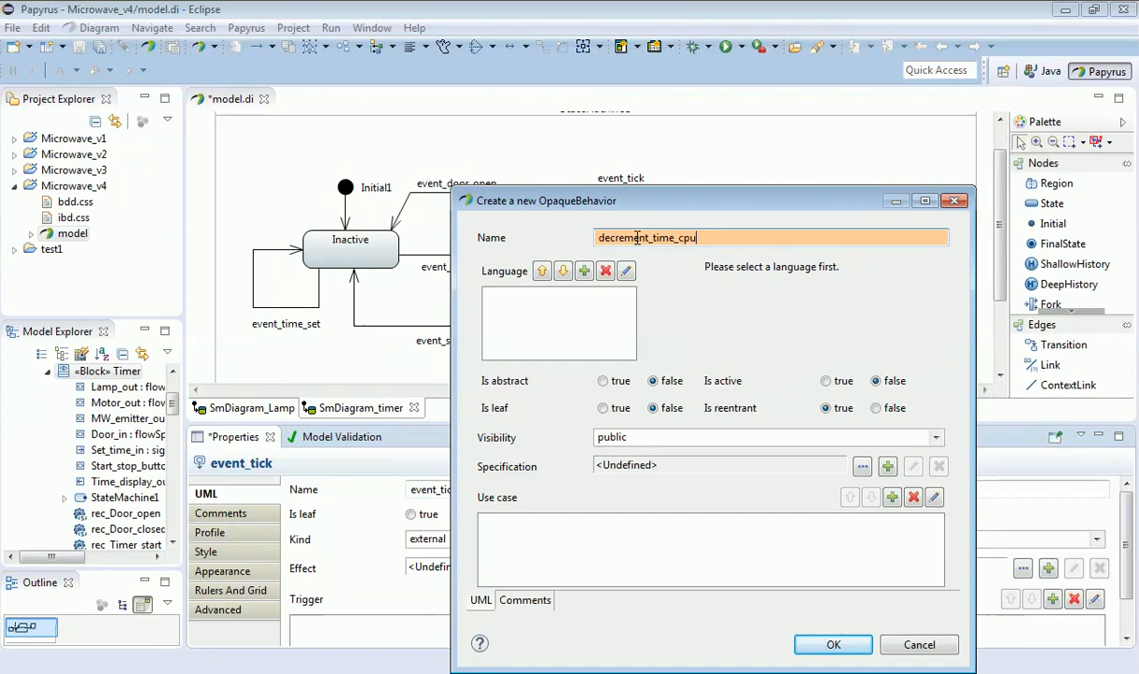
pyautogui.press('BackSpace')
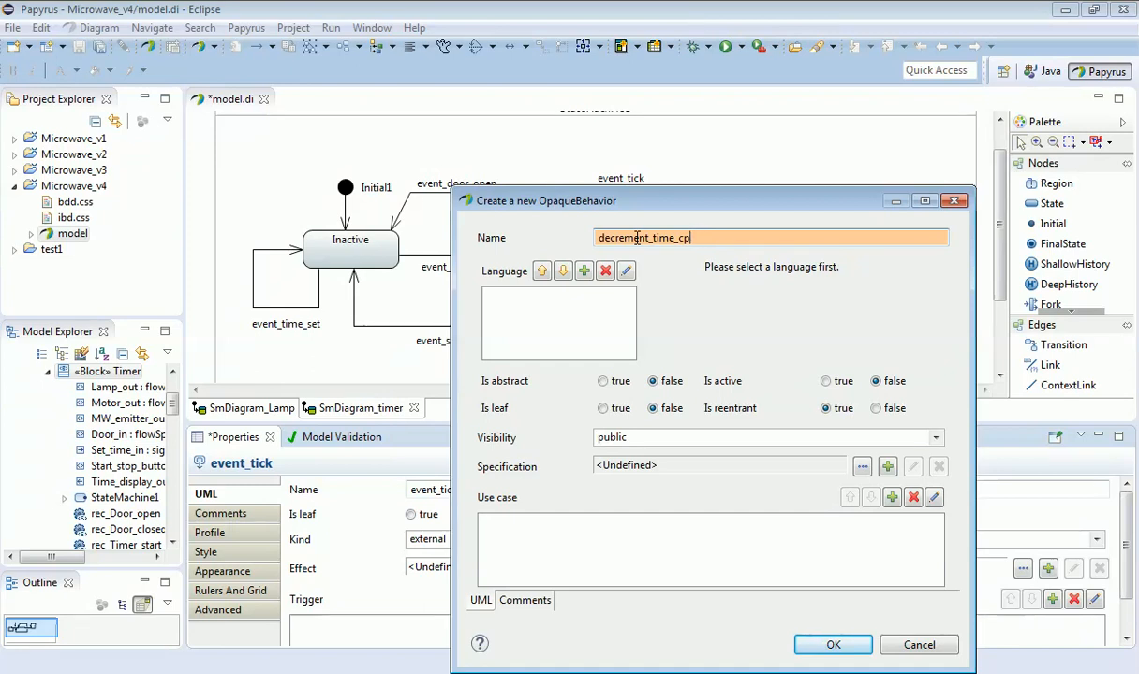
pyautogui.write('ounter')
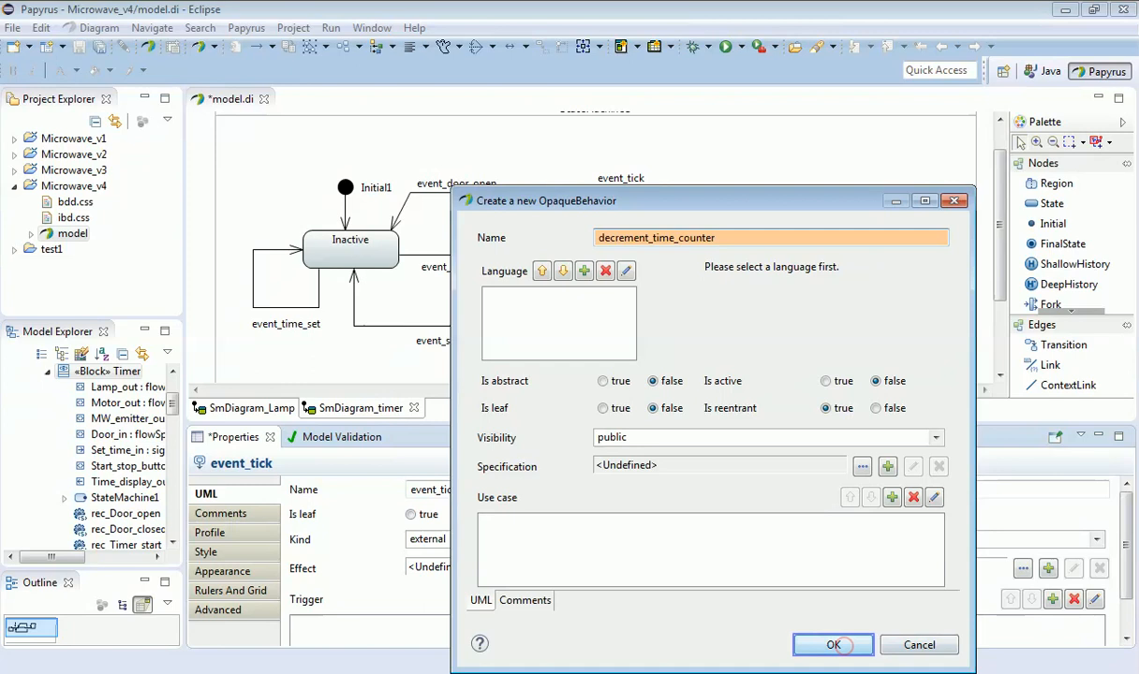
# Step: Confirm the decrement_time_counter behavior and select the event_door_open transition
pyautogui.click(832, 644)
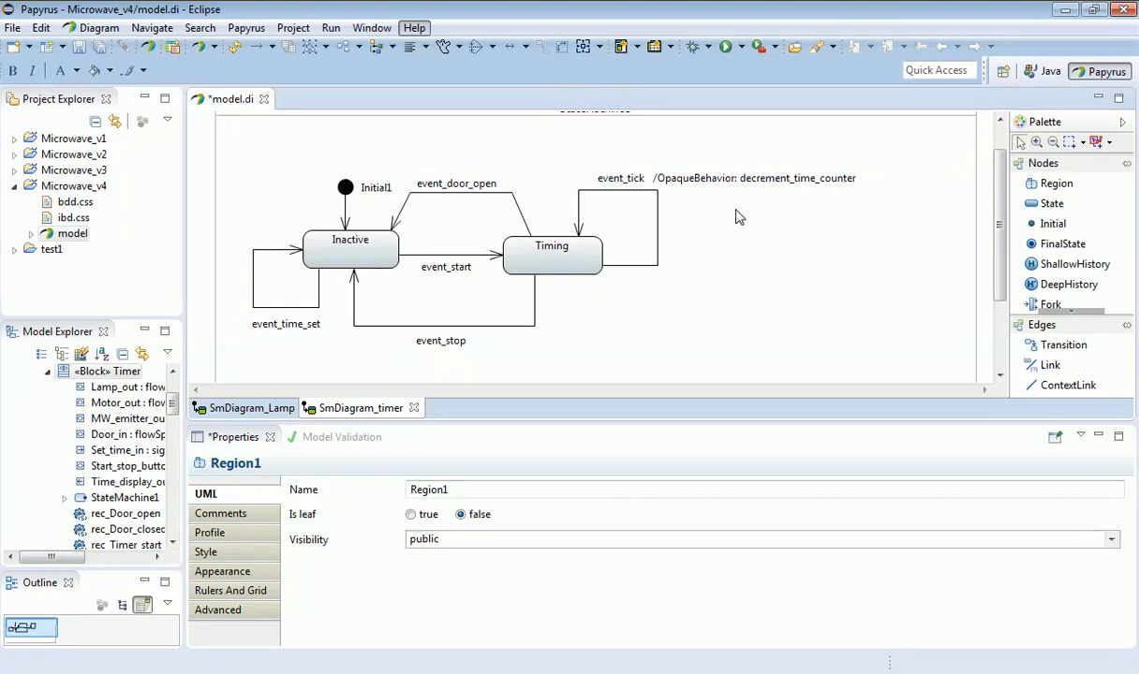
pyautogui.moveTo(730, 216)
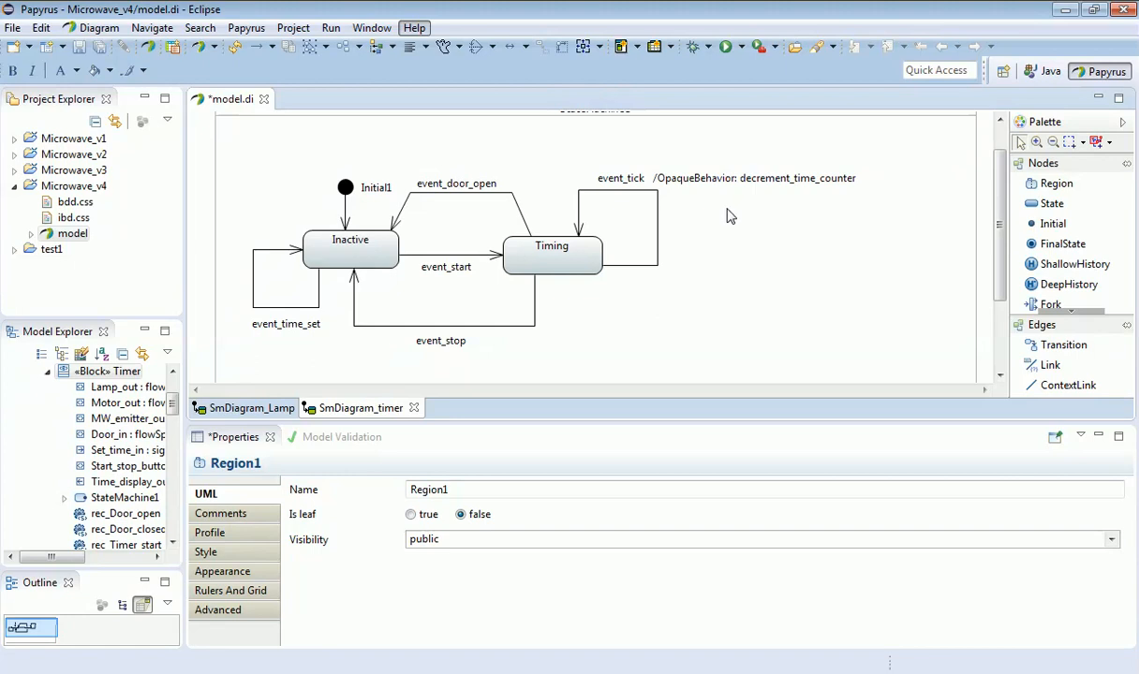
pyautogui.moveTo(538, 203)
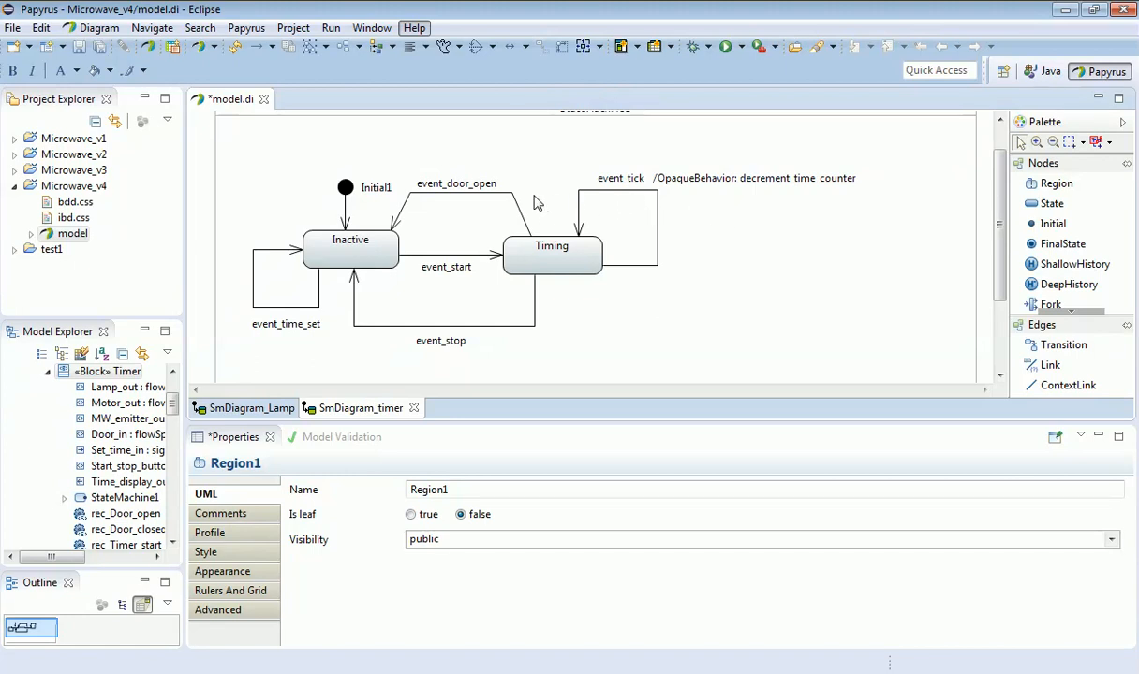
pyautogui.click(506, 196)
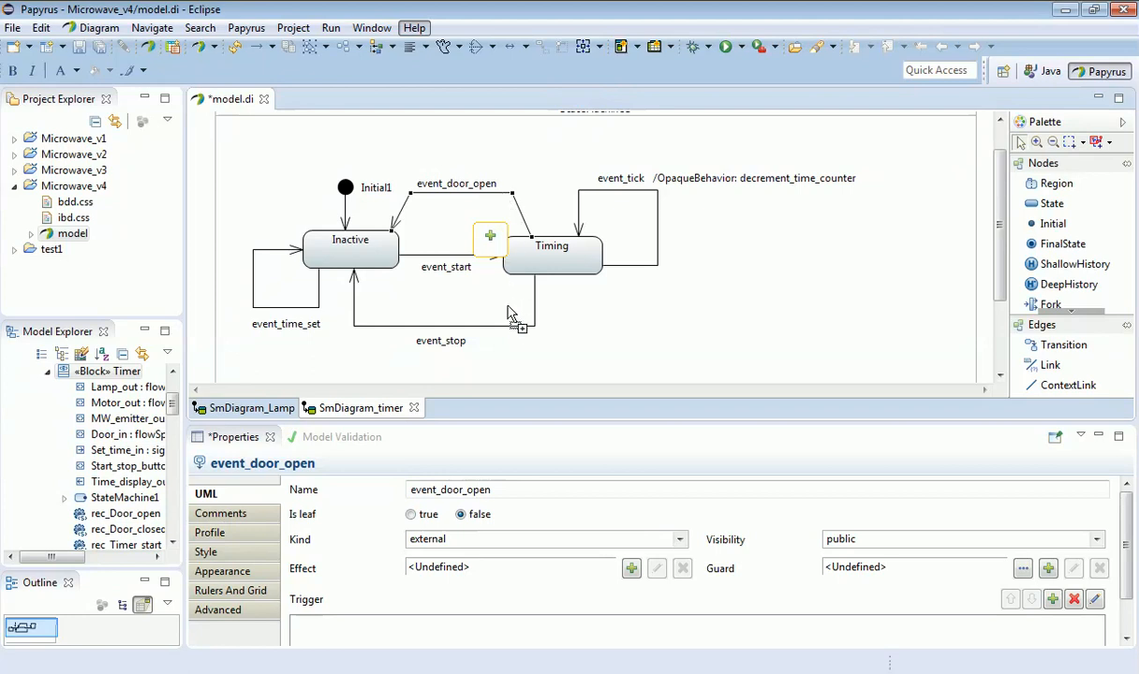
pyautogui.moveTo(514, 337)
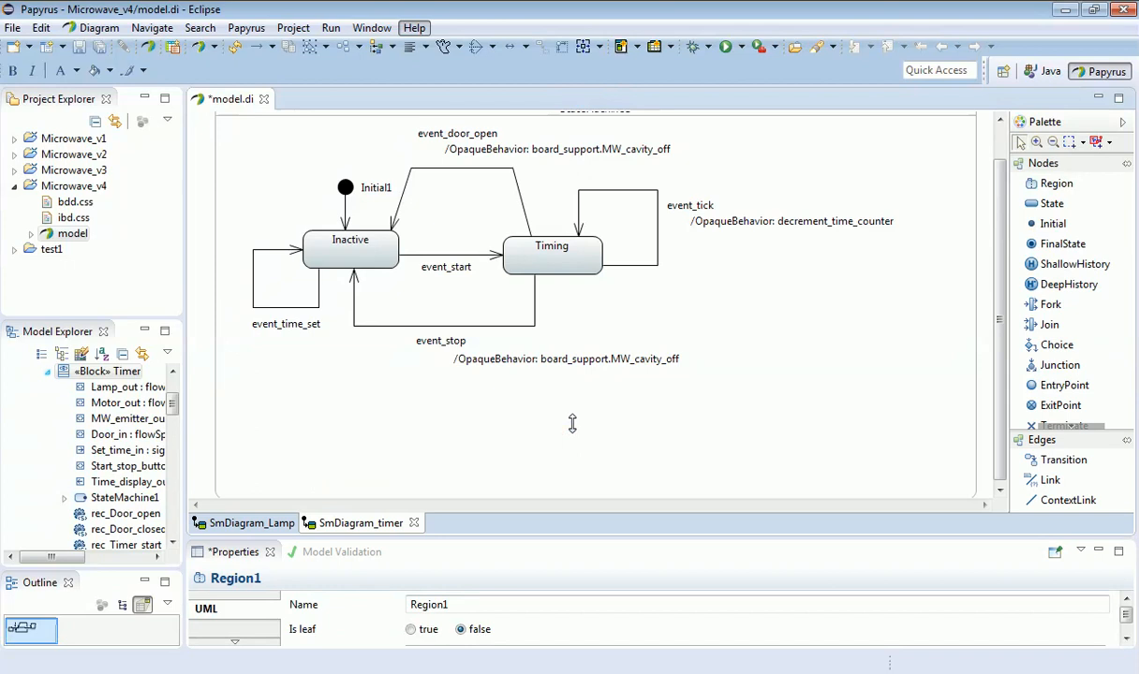
pyautogui.moveTo(556, 421)
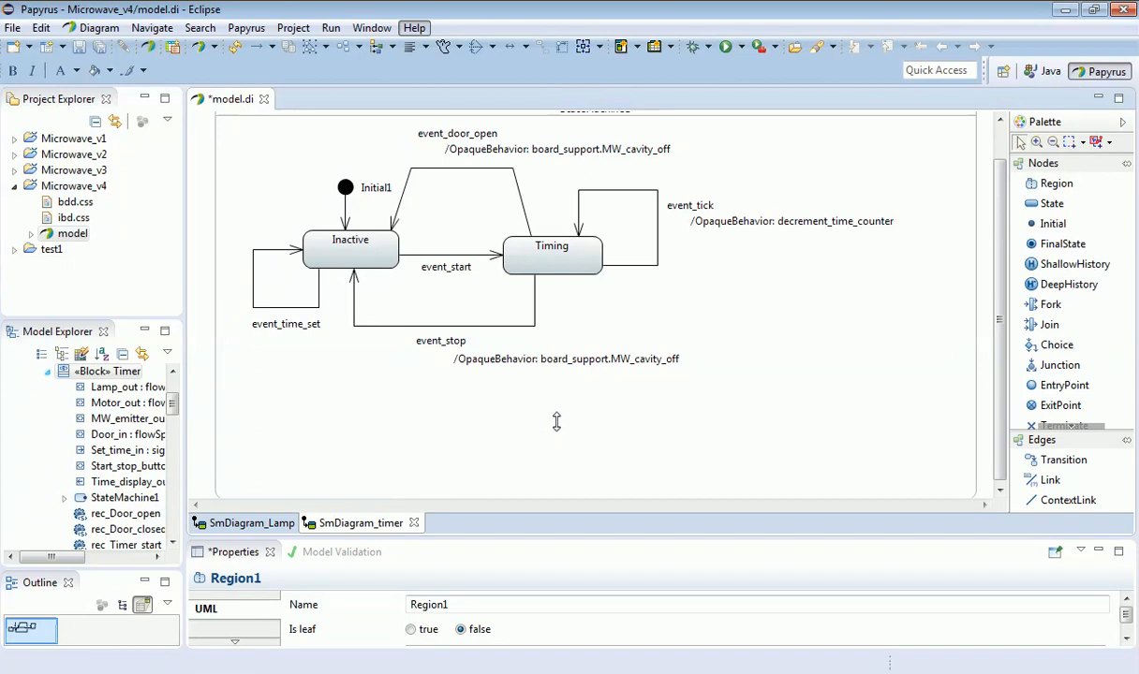
pyautogui.moveTo(412, 409)
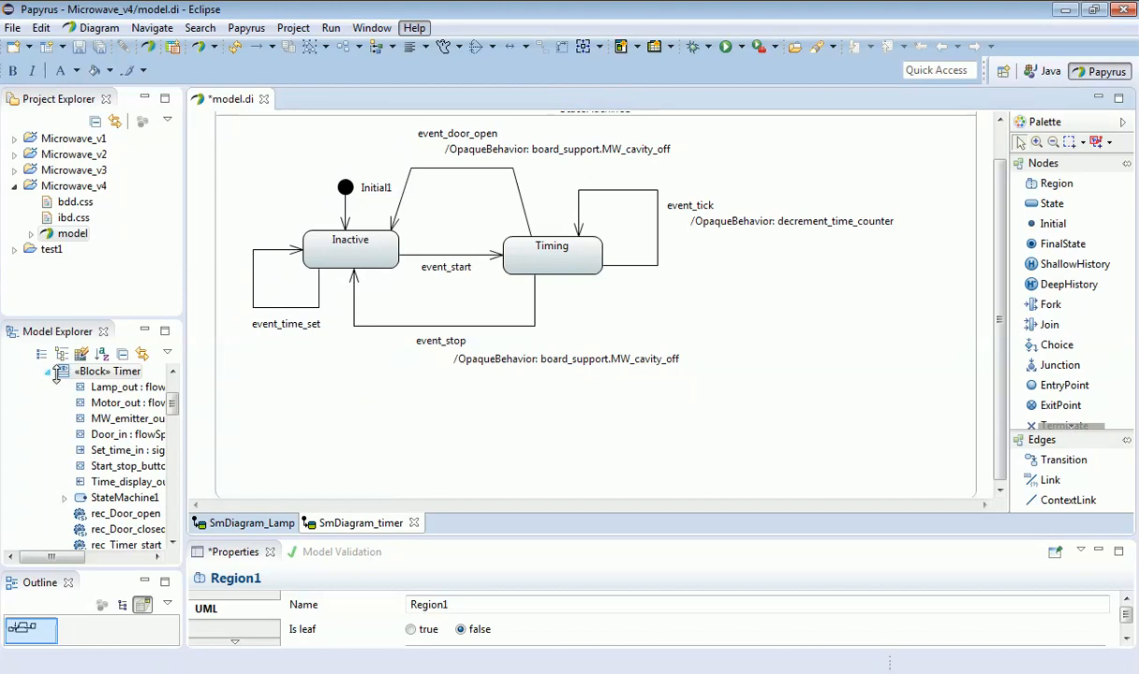
# Step: Collapse the Timer block in Model Explorer and return to the SmDiagram_Lamp diagram
pyautogui.click(48, 370)
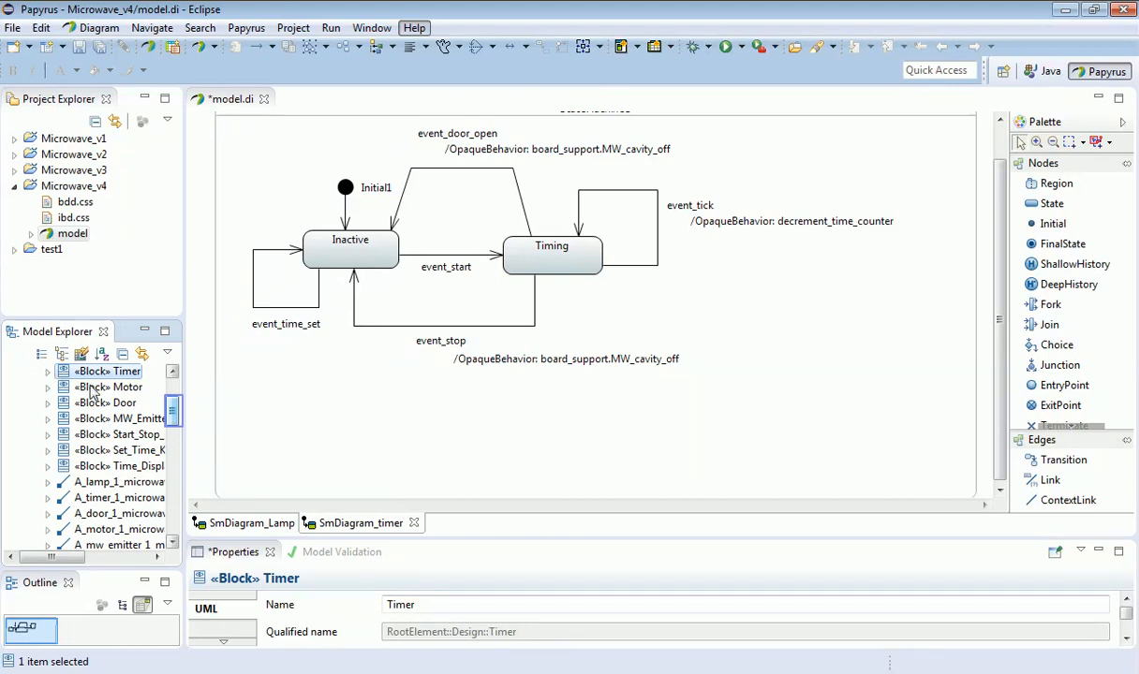
pyautogui.moveTo(173, 409)
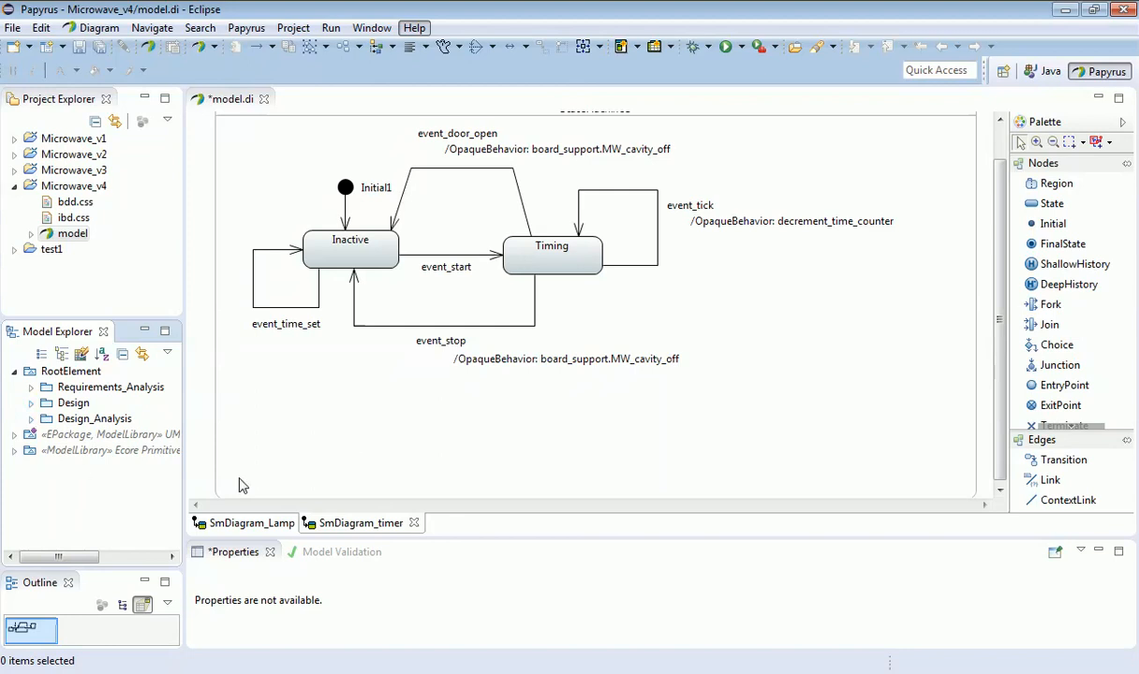
pyautogui.moveTo(339, 434)
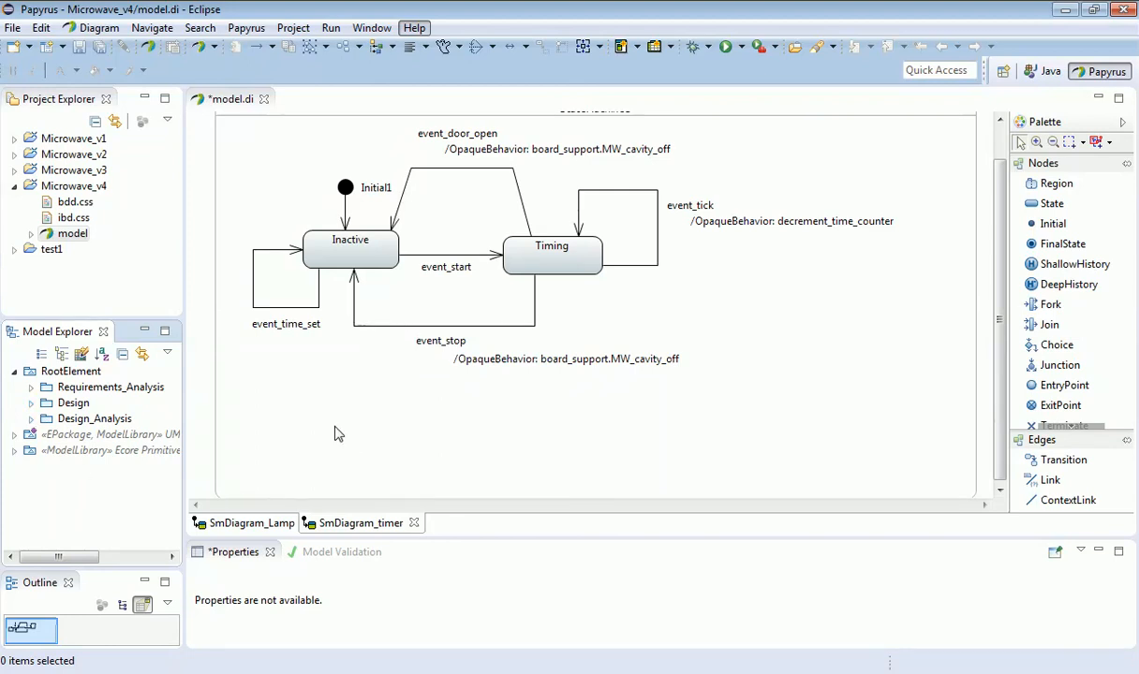
pyautogui.click(245, 523)
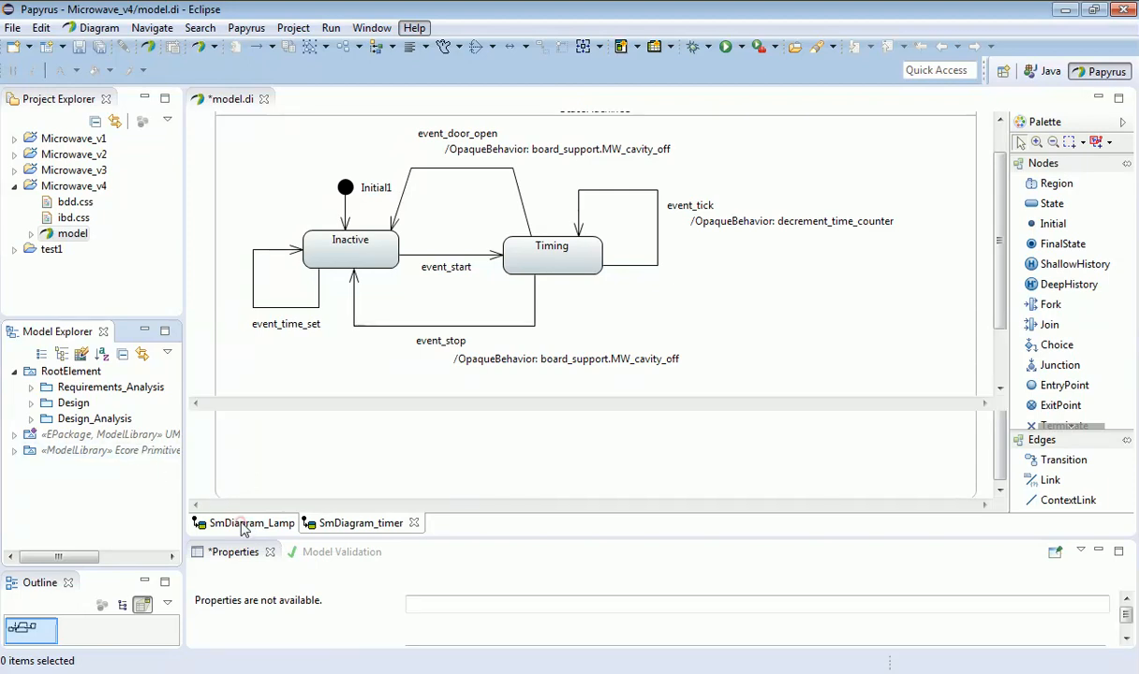
pyautogui.click(252, 523)
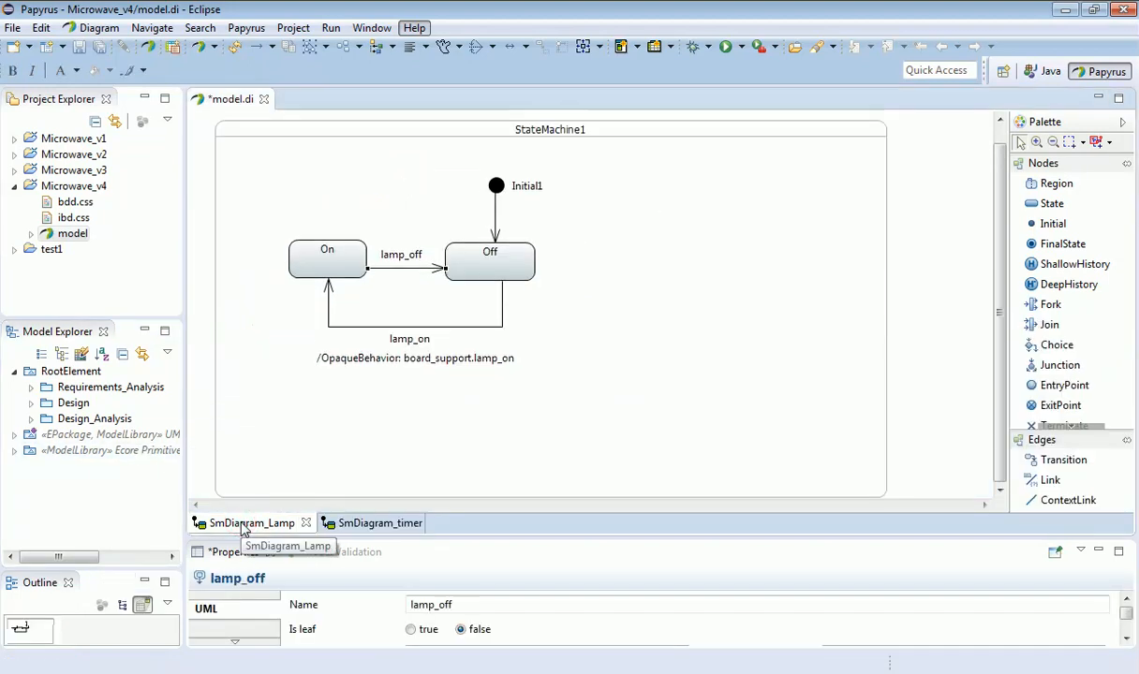